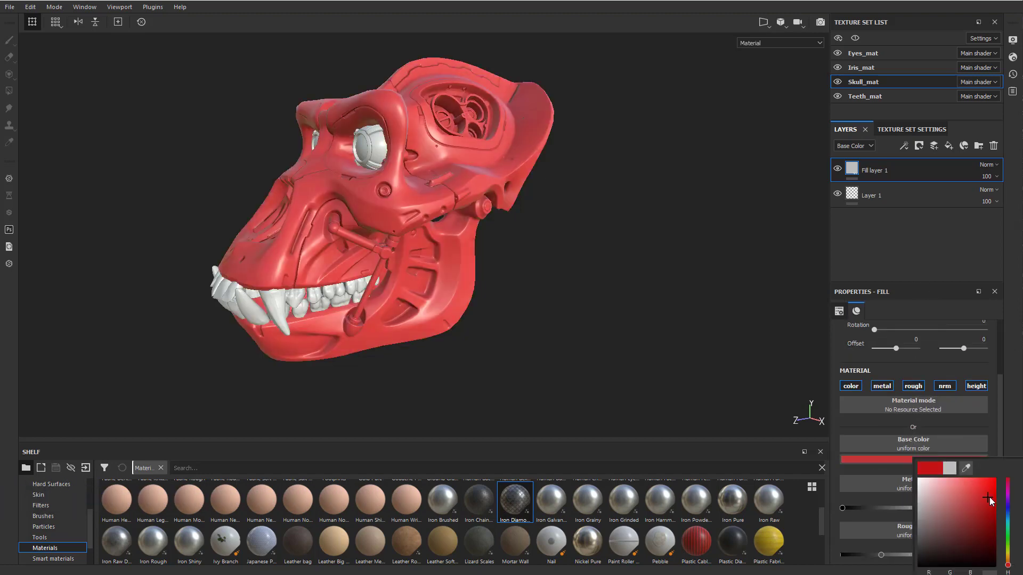
# Step: Change the skull fill layer's base color to blue and browse the Procedurals shelf
pyautogui.click(988, 497)
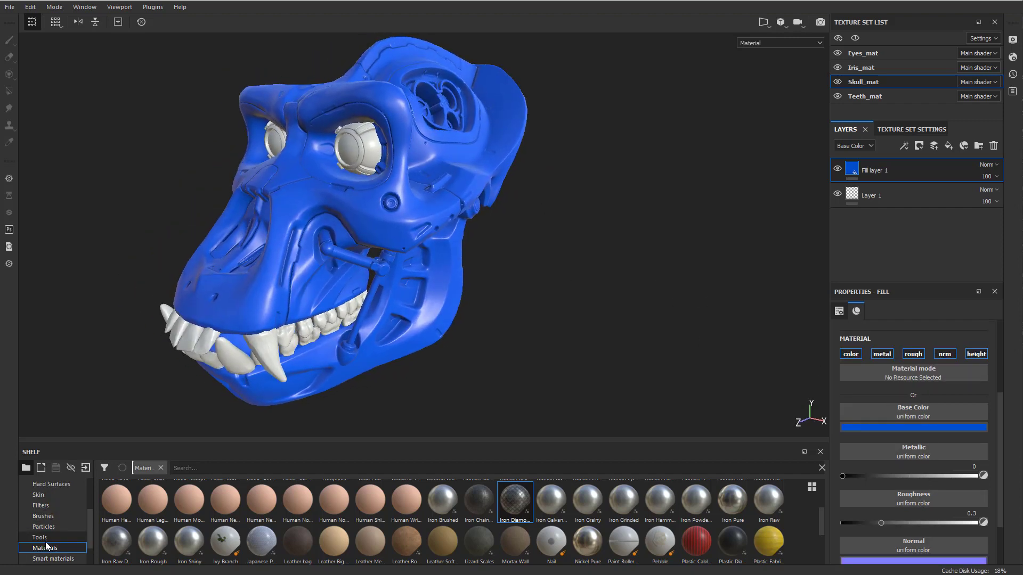
pyautogui.click(48, 494)
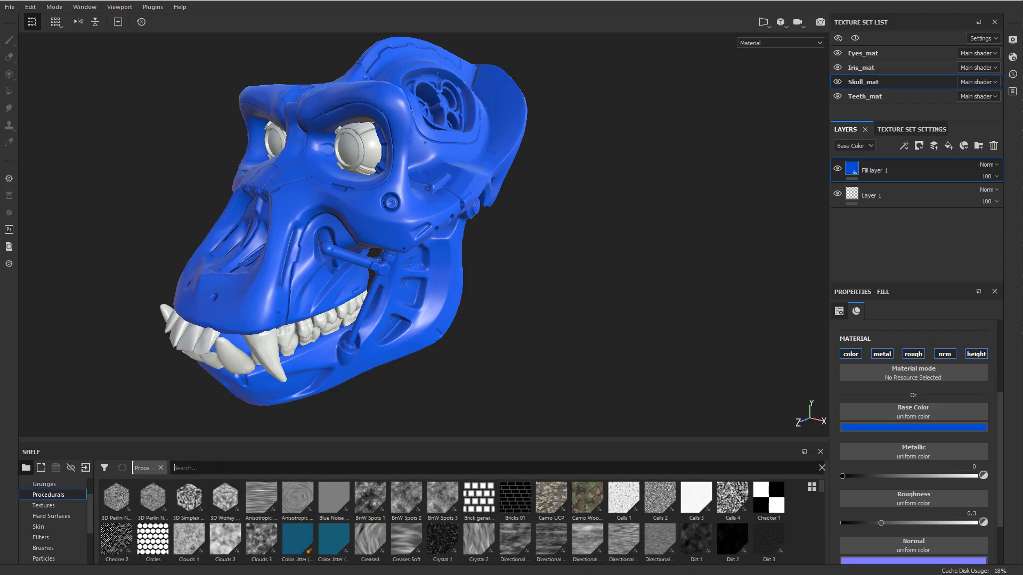
# Step: Search the shelf for 'grunge' and put Grunge Dirt Scratchy in the fill's Roughness slot
pyautogui.write('grunge')
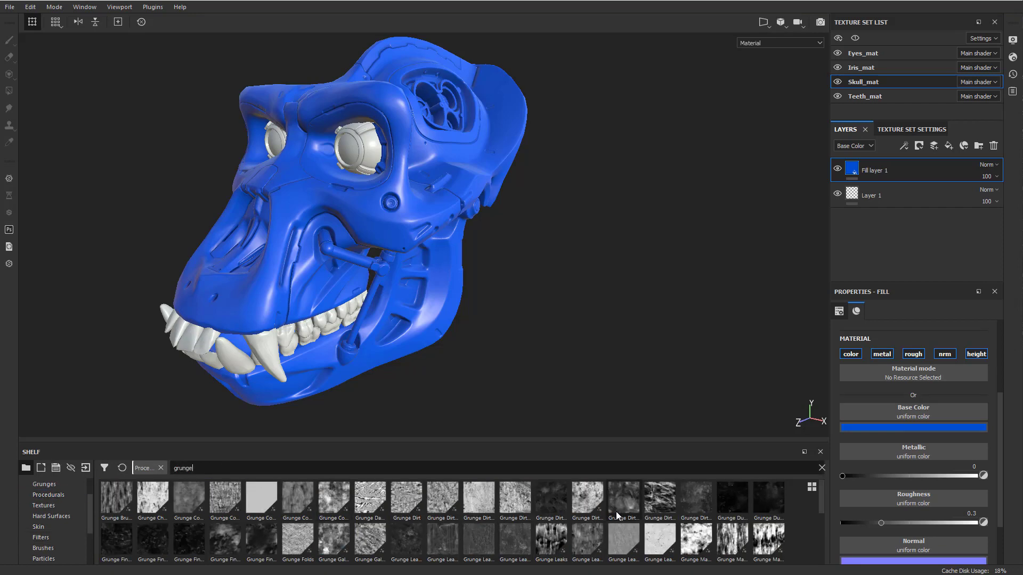
pyautogui.click(622, 501)
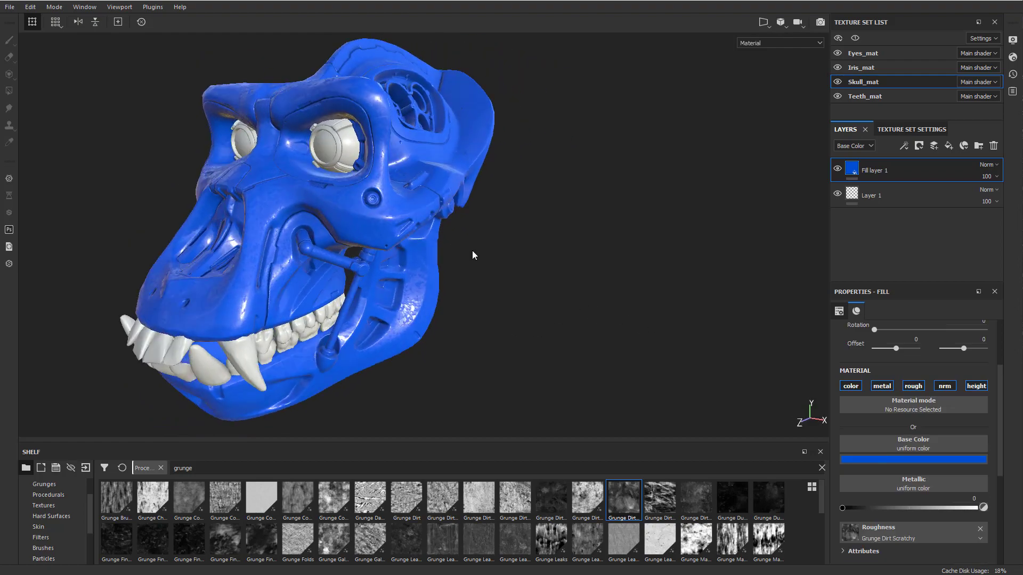
# Step: Set the roughness grunge Balance to 0.54 and Contrast to 0.01
pyautogui.moveTo(472, 255); pyautogui.dragTo(486, 246)
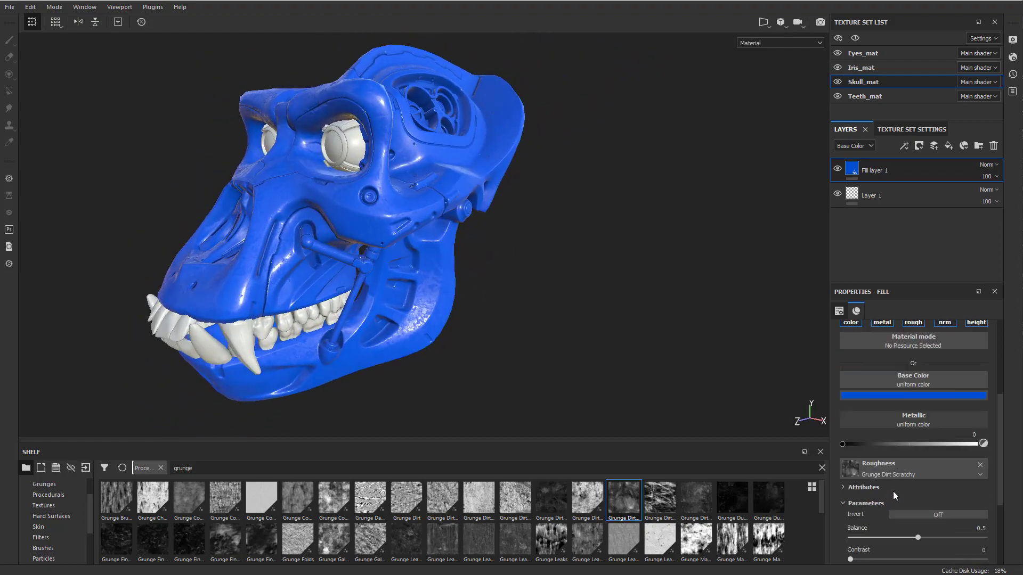
pyautogui.scroll(-3)
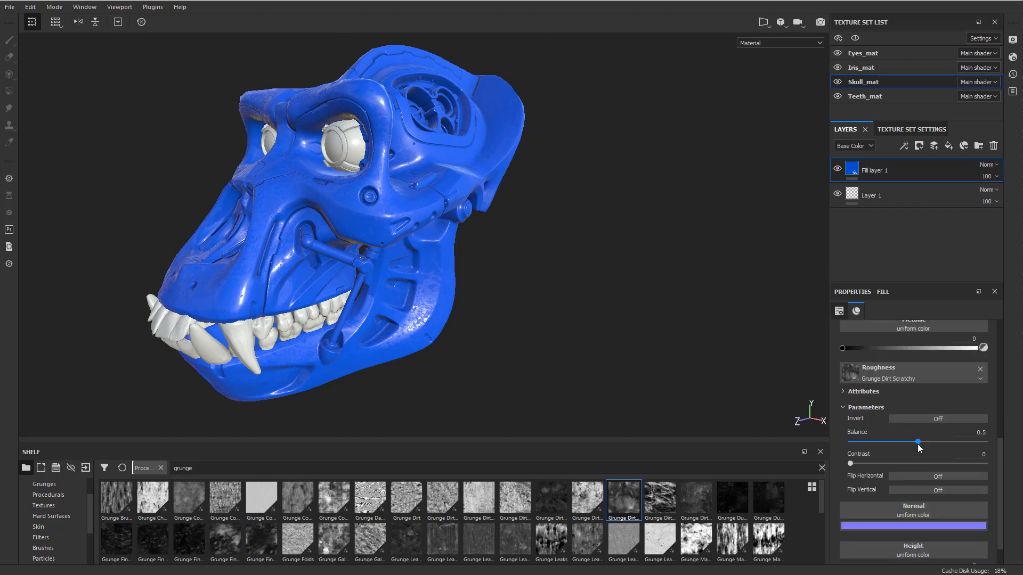
pyautogui.moveTo(917, 442); pyautogui.dragTo(942, 442)
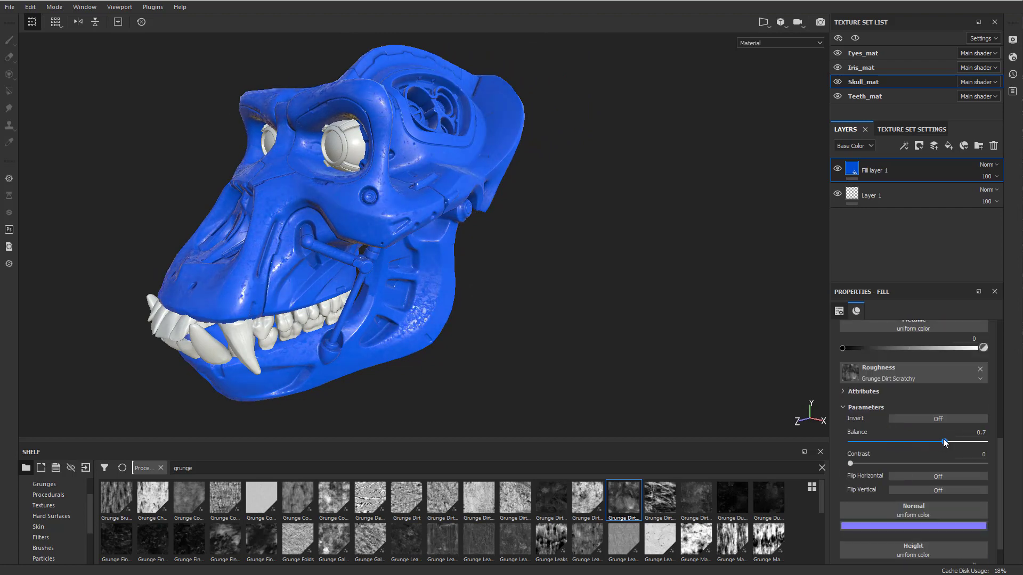
pyautogui.moveTo(958, 442); pyautogui.dragTo(922, 442)
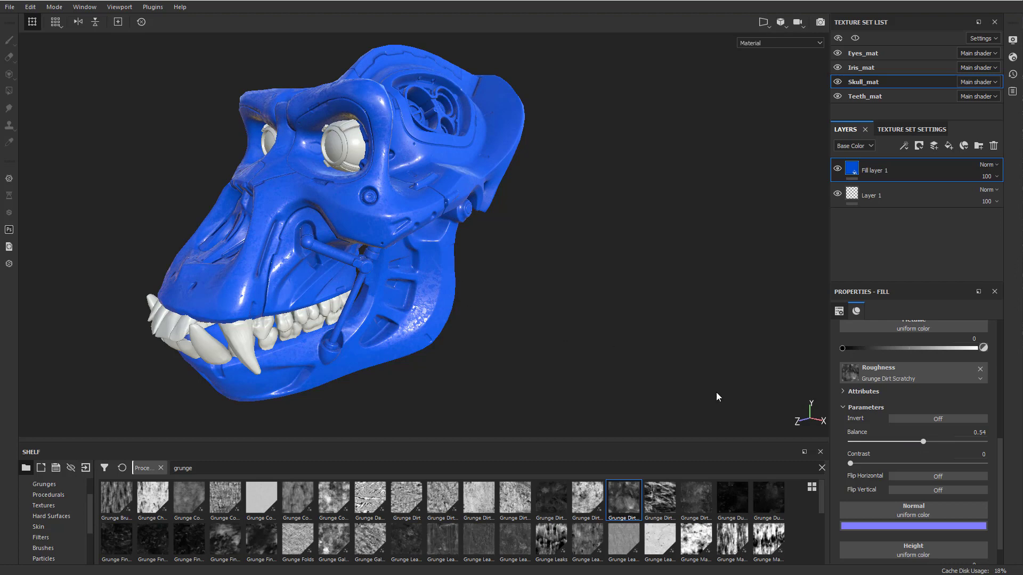
pyautogui.moveTo(921, 459); pyautogui.dragTo(851, 462)
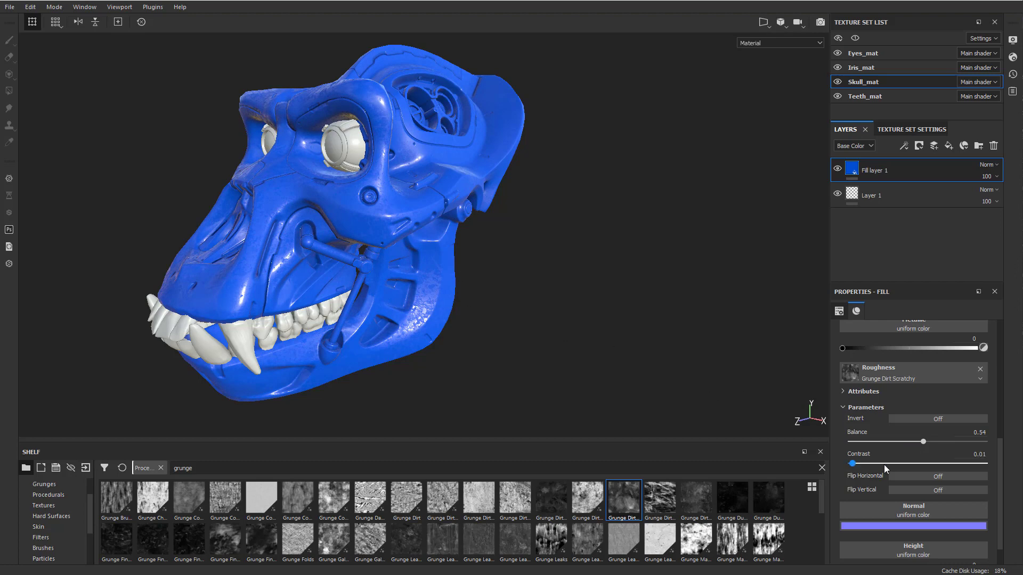
# Step: Adjust the fill texture's UV scale to -1.28
pyautogui.scroll(-3)
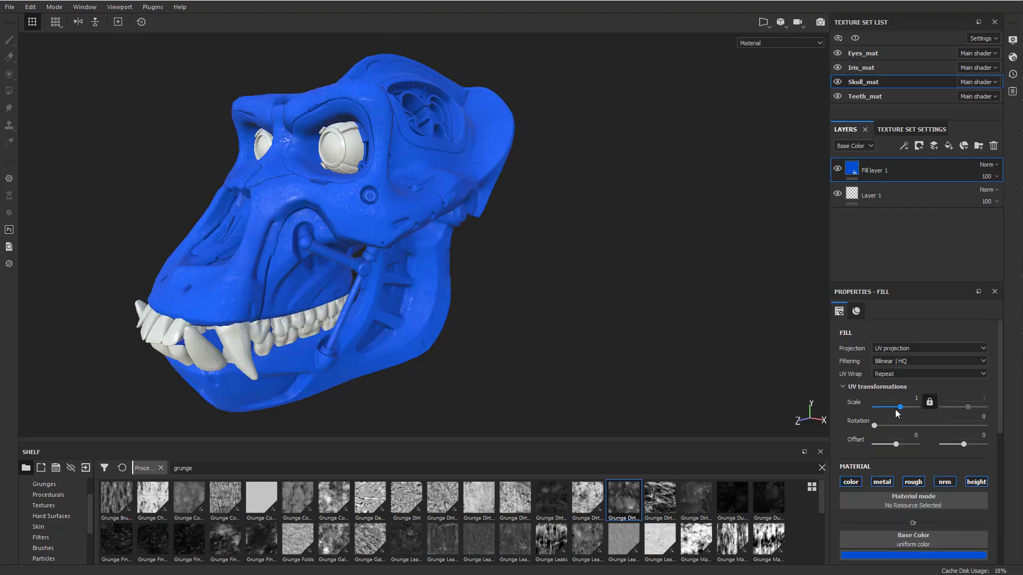
pyautogui.moveTo(902, 406); pyautogui.dragTo(892, 406)
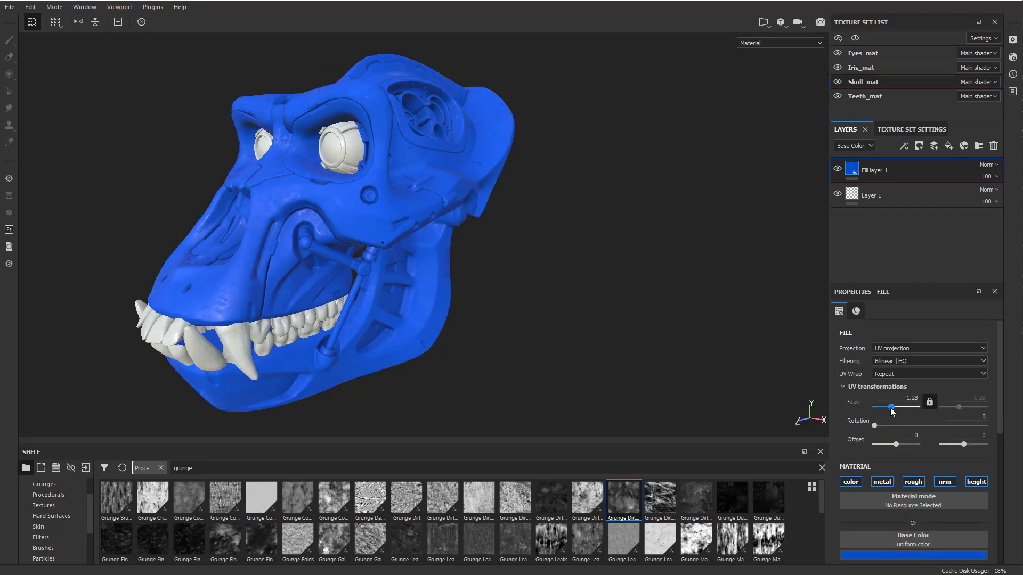
pyautogui.moveTo(892, 407); pyautogui.dragTo(900, 407)
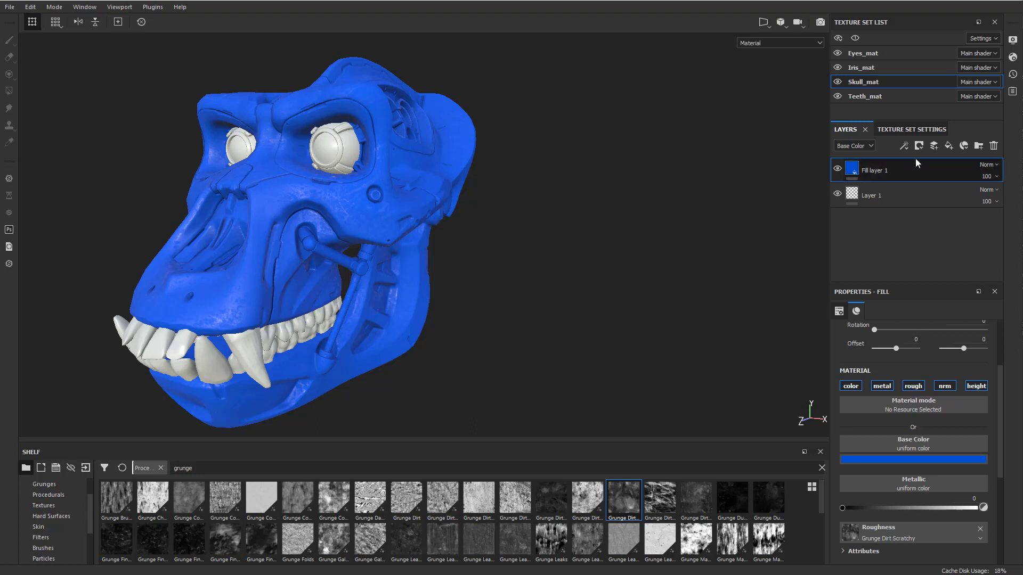
# Step: Add a new fill layer and adjust its roughness and base colour
pyautogui.click(932, 145)
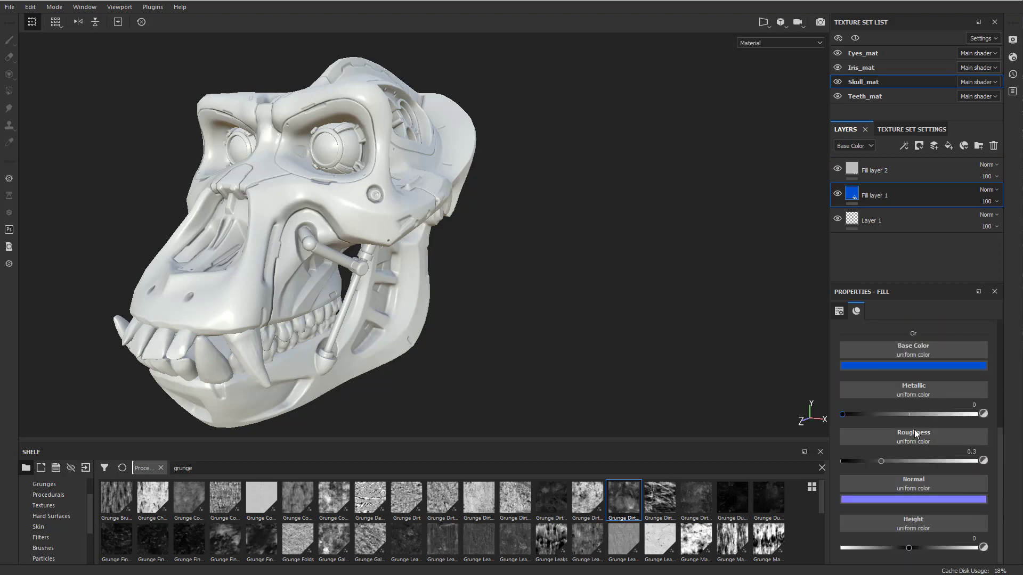
pyautogui.moveTo(880, 462); pyautogui.dragTo(855, 461)
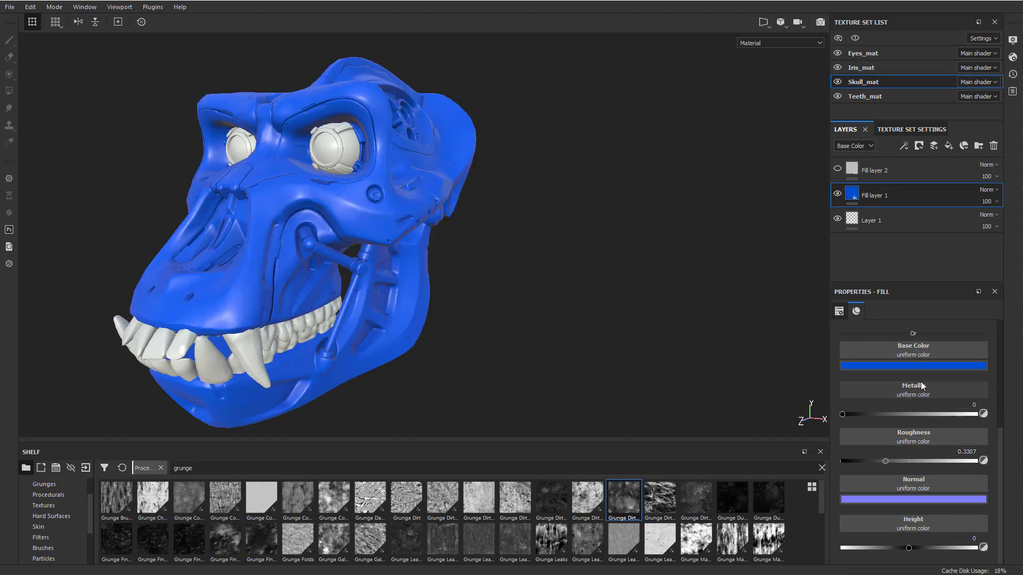
pyautogui.click(913, 366)
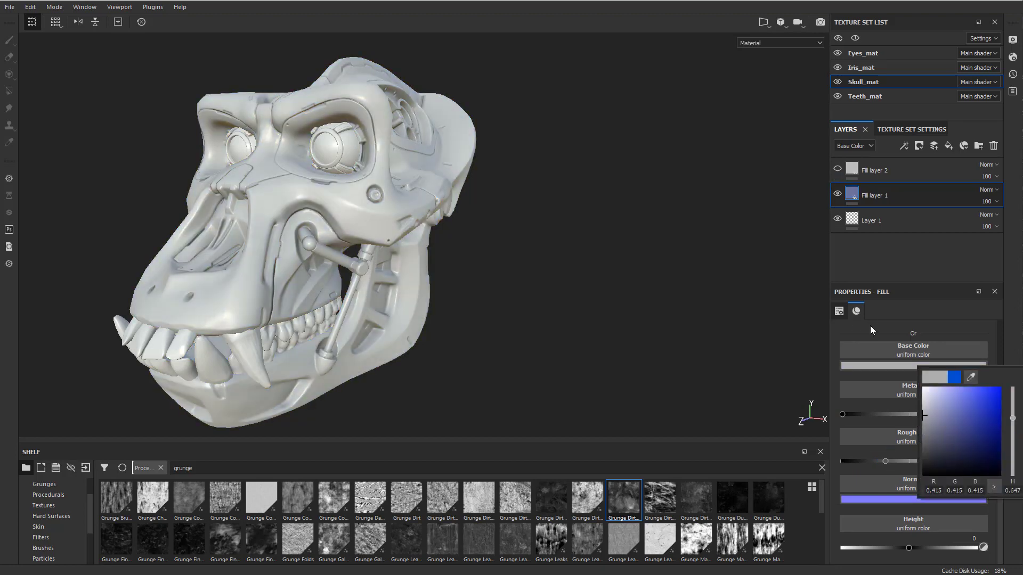
# Step: Rename the fill layers, naming the lower one Base
pyautogui.click(874, 169)
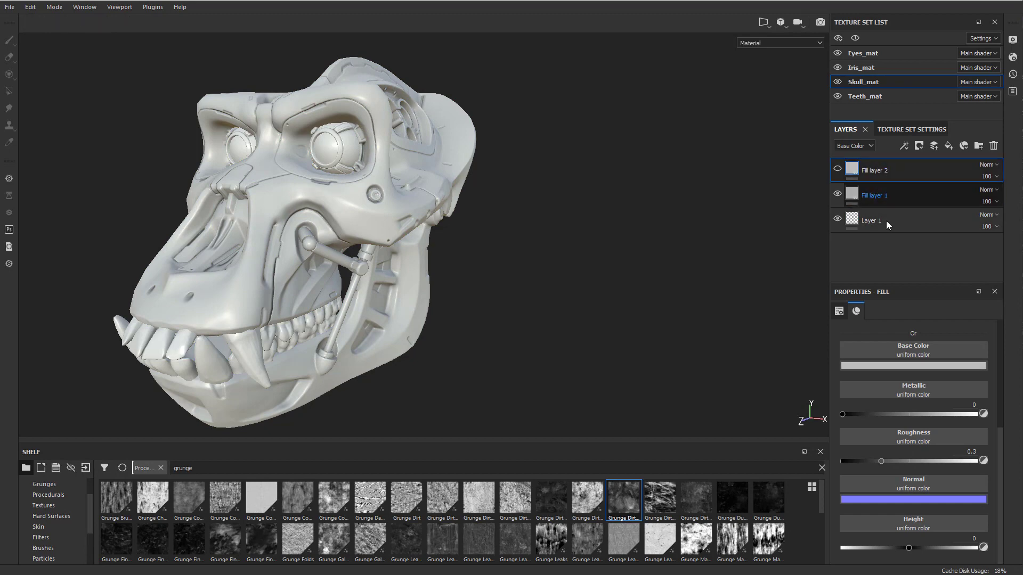
pyautogui.click(874, 195)
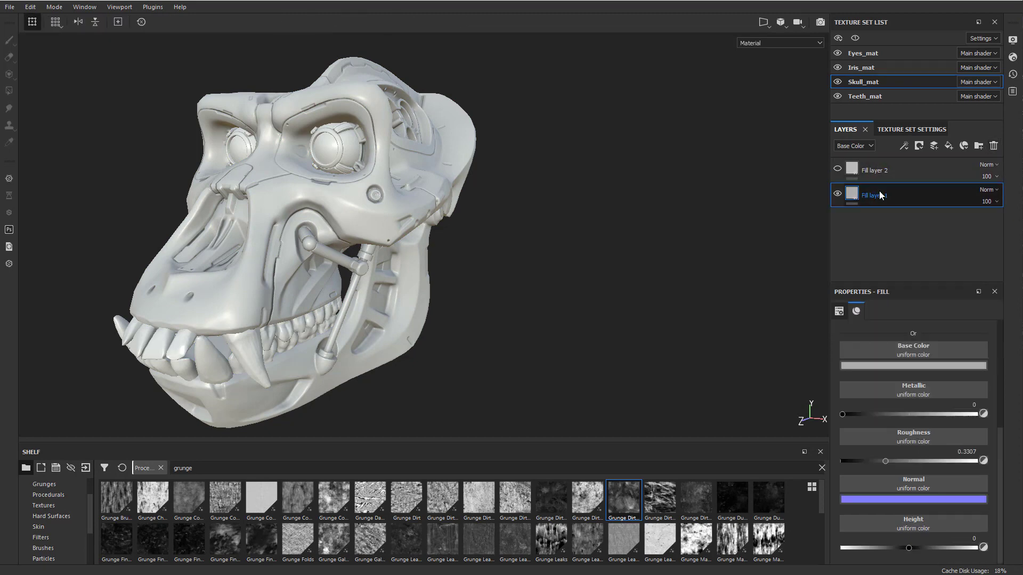
pyautogui.write('Base')
pyautogui.click(897, 171)
pyautogui.write('Color')
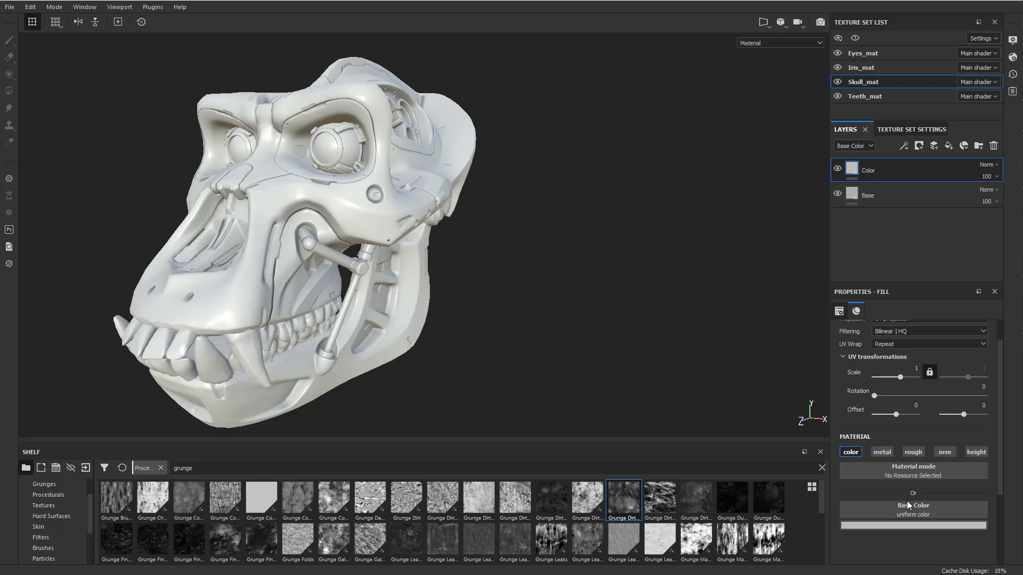
# Step: Set the Color layer's base colour to light blue
pyautogui.click(913, 526)
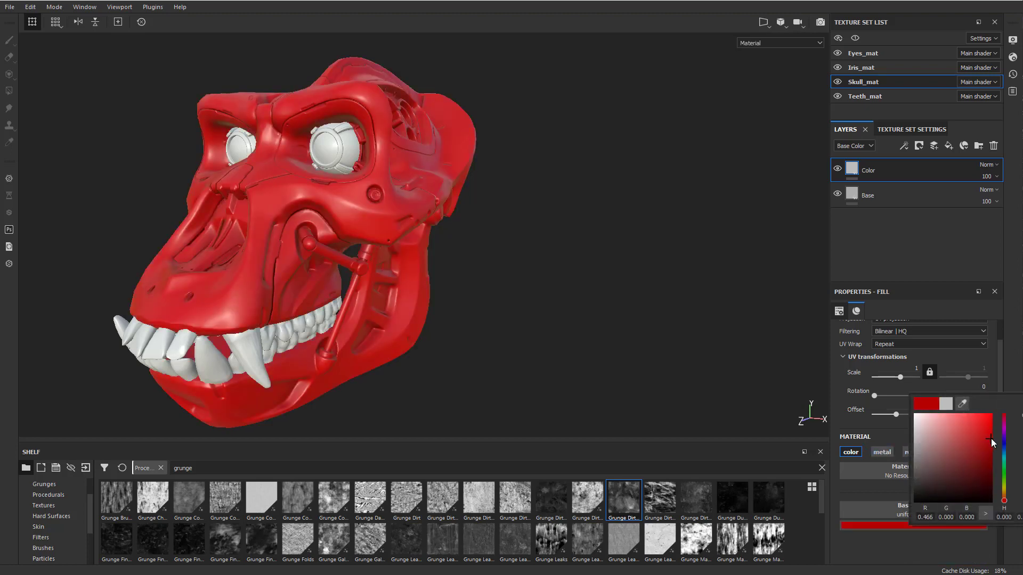
pyautogui.click(990, 439)
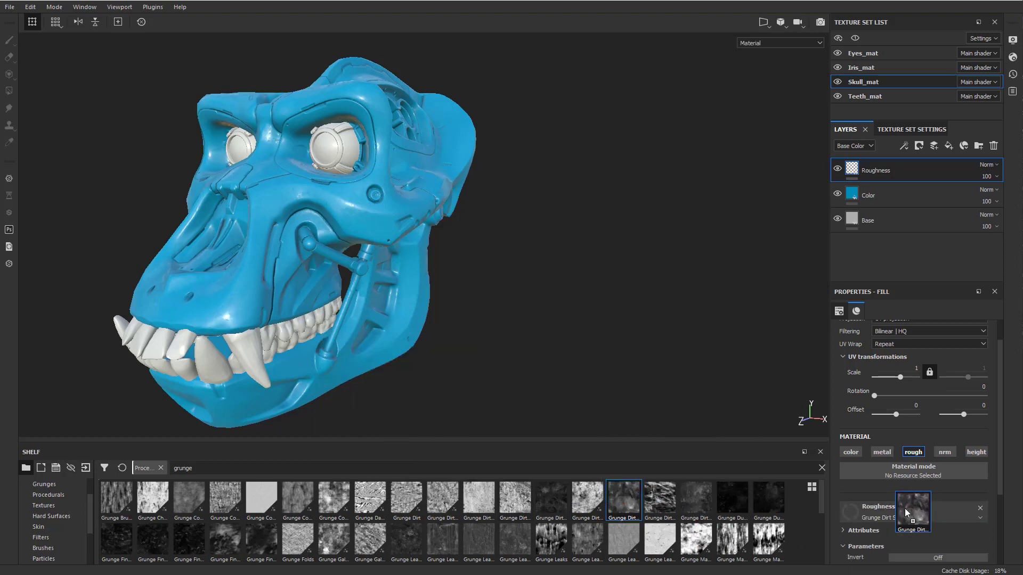
# Step: Raise the Roughness layer's grunge UV scale to 9.33
pyautogui.moveTo(913, 377); pyautogui.dragTo(890, 377)
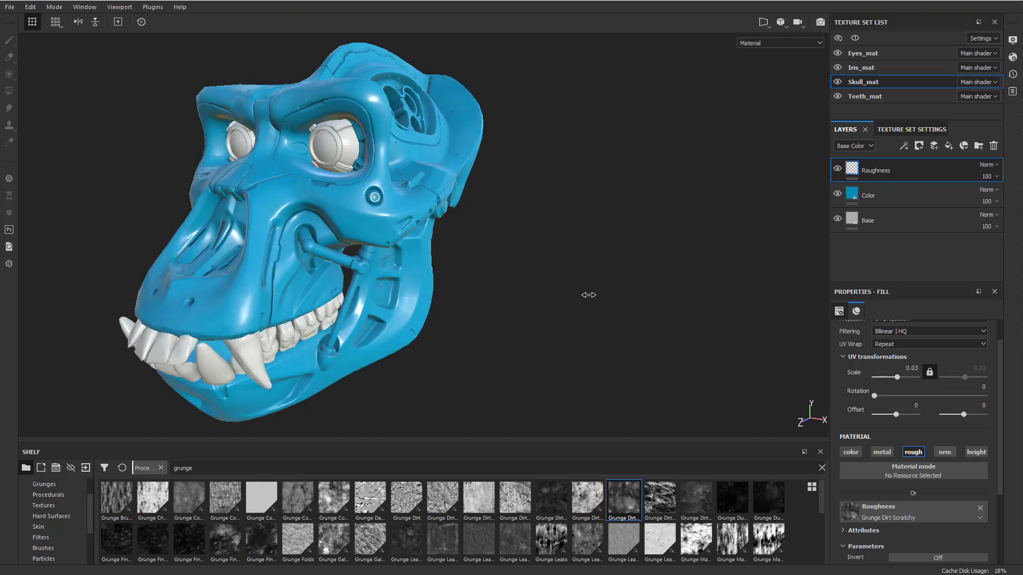
pyautogui.moveTo(896, 377); pyautogui.dragTo(903, 378)
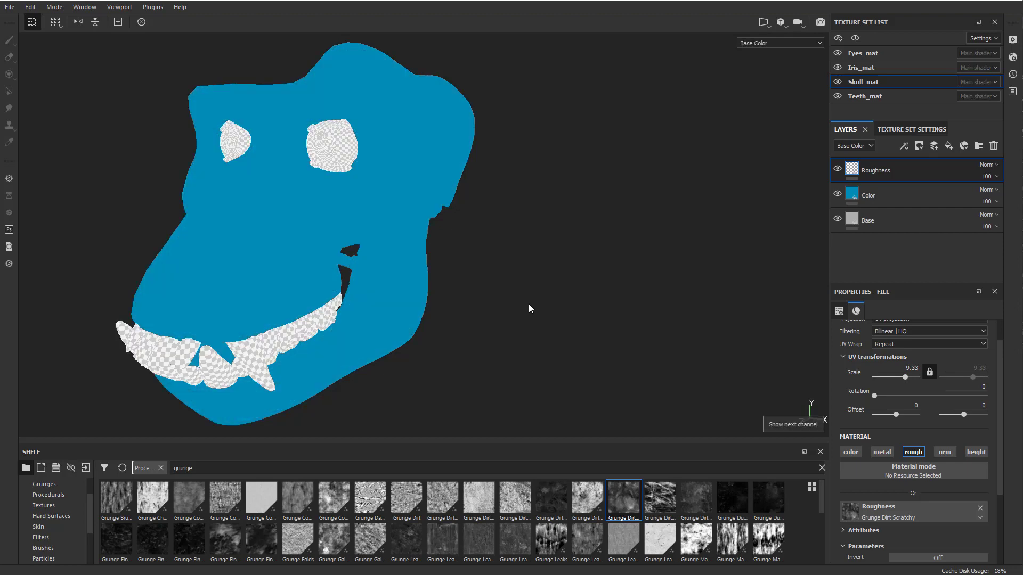
# Step: View the roughness channel alone in the viewport, then return to Material mode
pyautogui.click(779, 43)
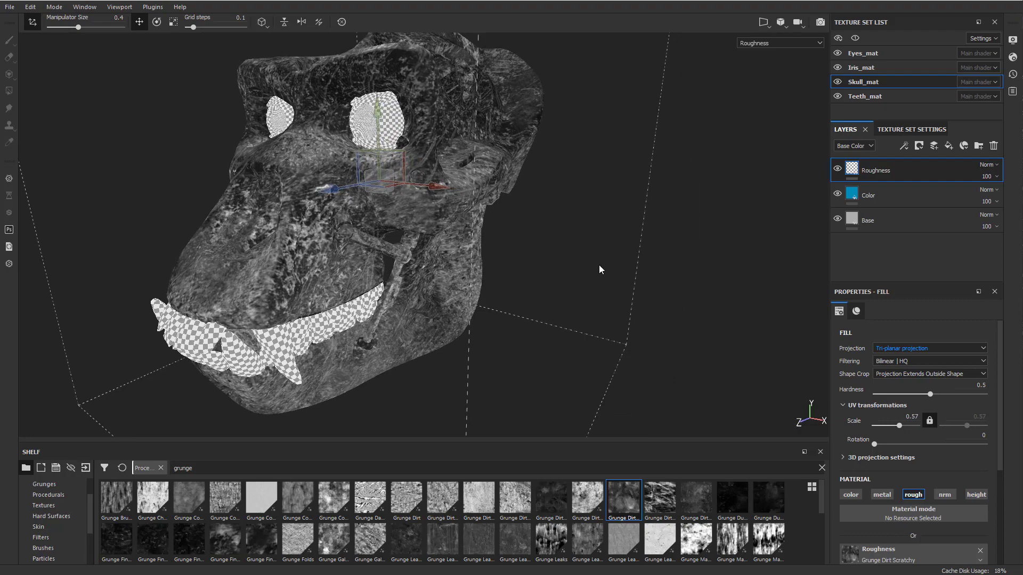
pyautogui.click(779, 43)
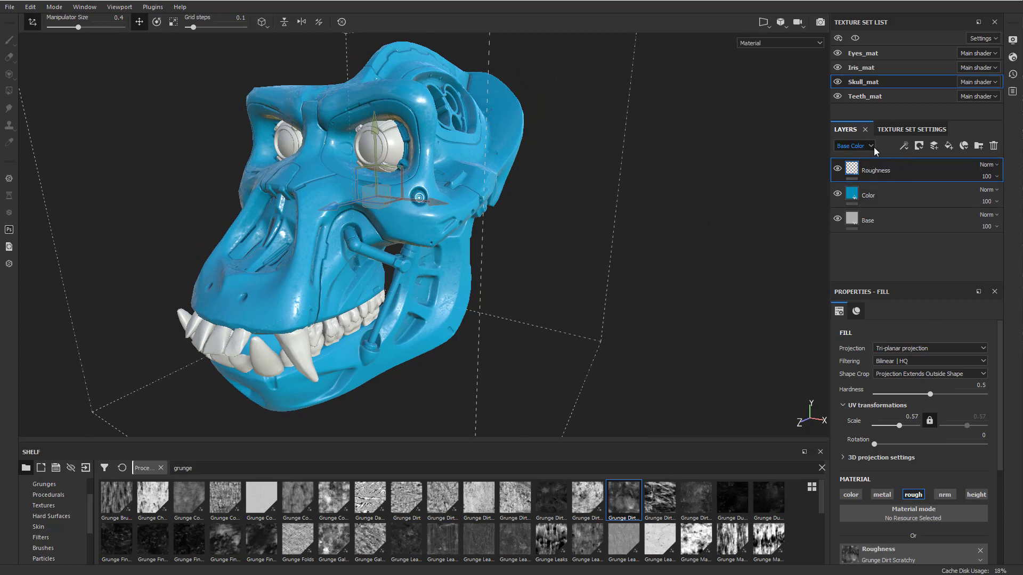
# Step: Show the layer stack's roughness channel and halve the Roughness layer's strength
pyautogui.click(853, 145)
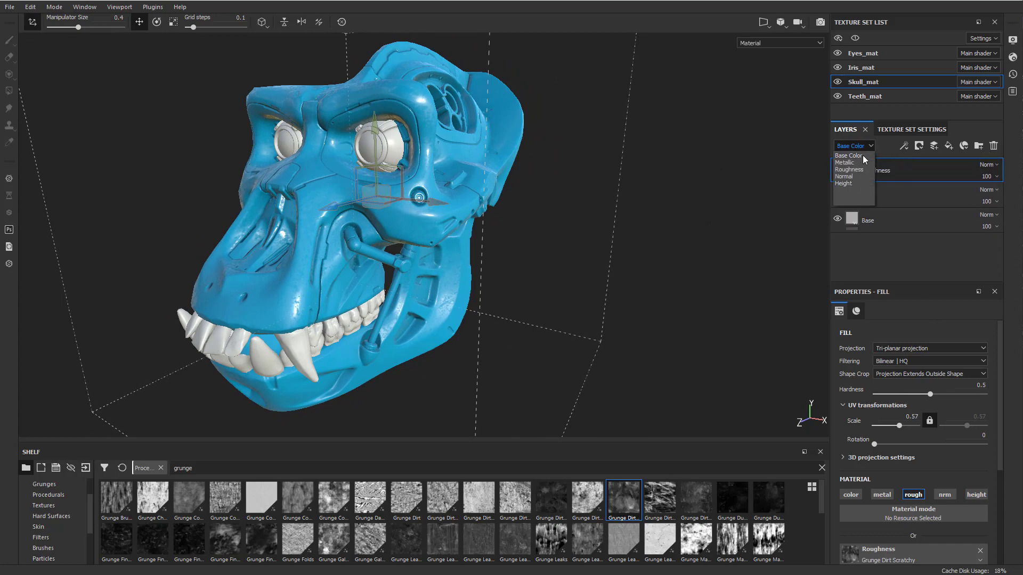
pyautogui.moveTo(848, 169)
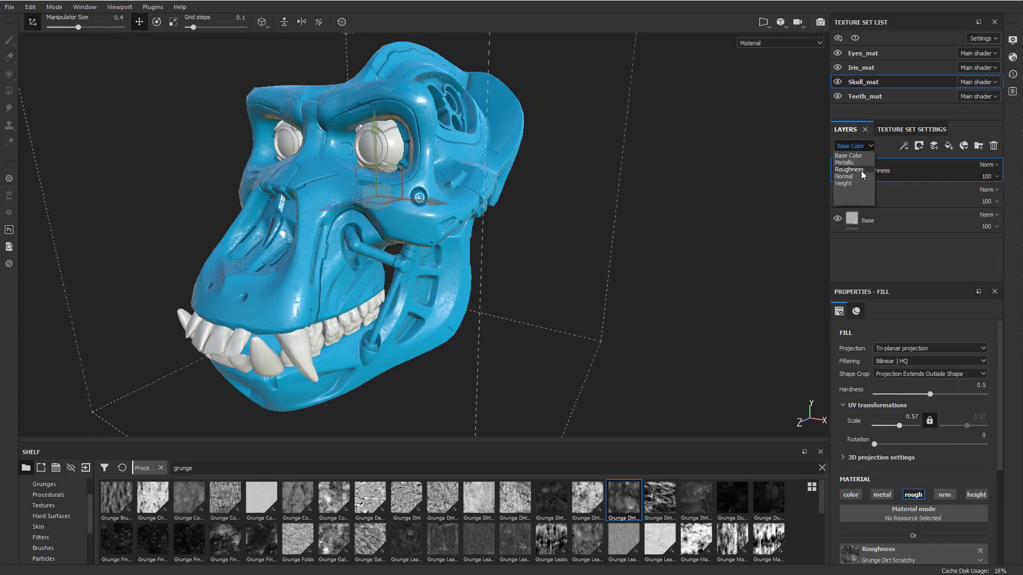
pyautogui.click(849, 170)
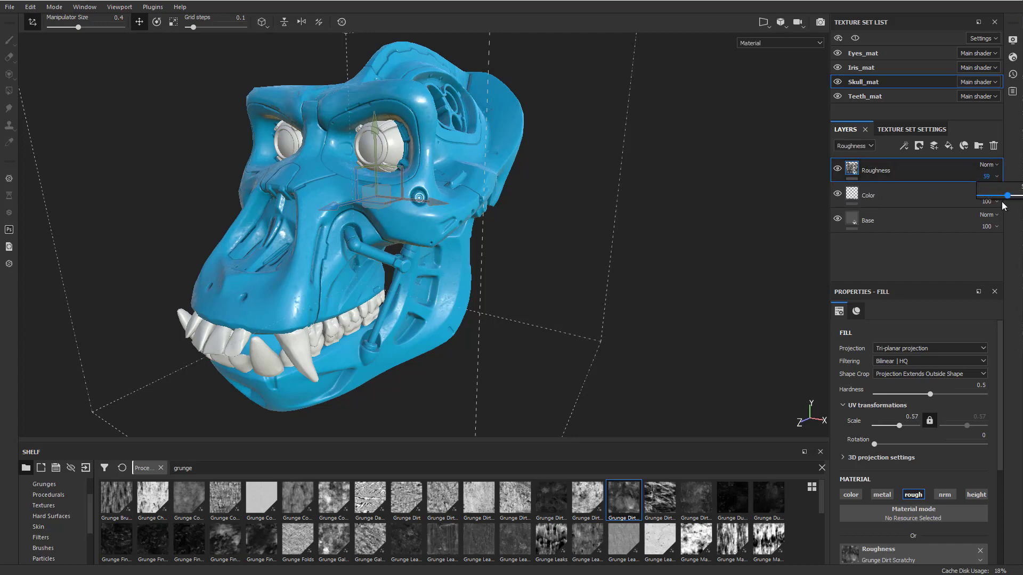
pyautogui.moveTo(1013, 195); pyautogui.dragTo(1003, 195)
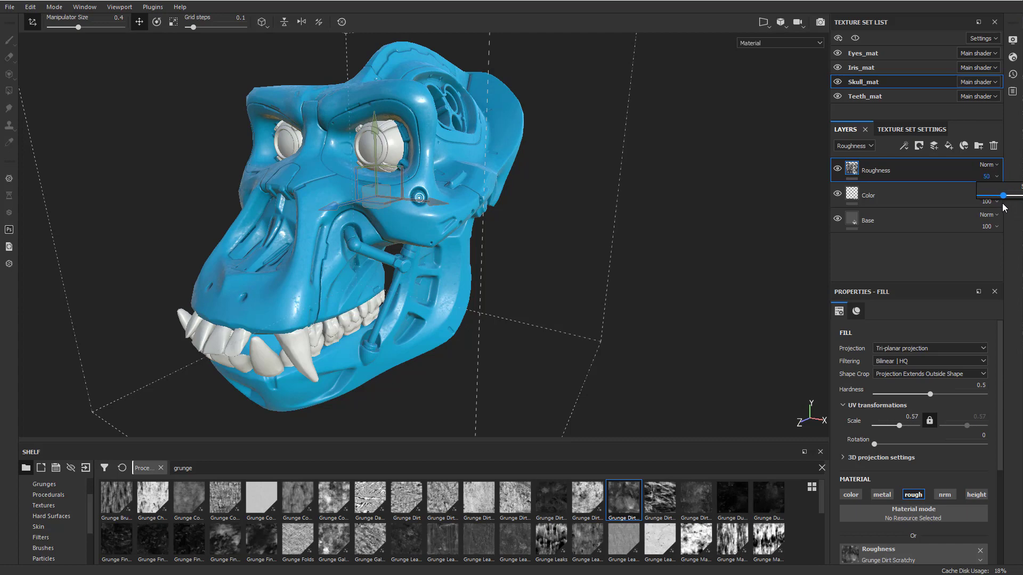
# Step: Smooth the Base fill roughness, apply Grunge Dirt Scratchy, and set Roughness opacity to 58
pyautogui.click(867, 220)
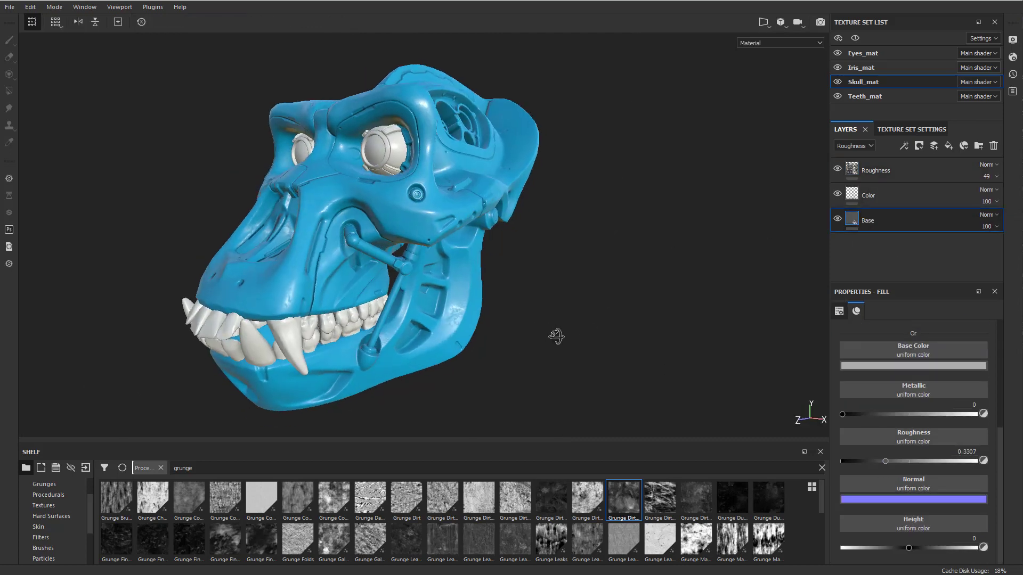
pyautogui.moveTo(886, 460); pyautogui.dragTo(874, 460)
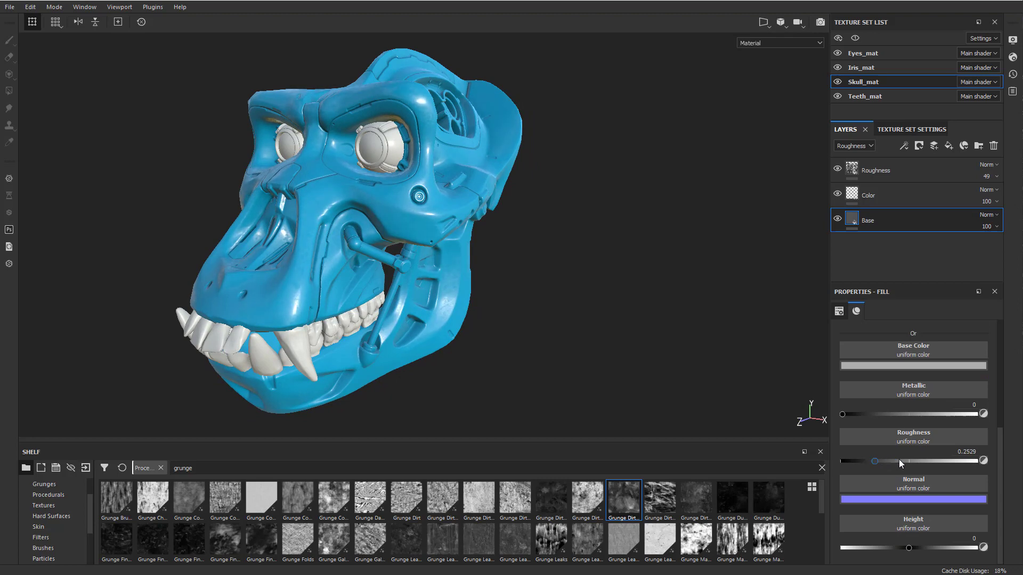
pyautogui.moveTo(874, 461); pyautogui.dragTo(918, 462)
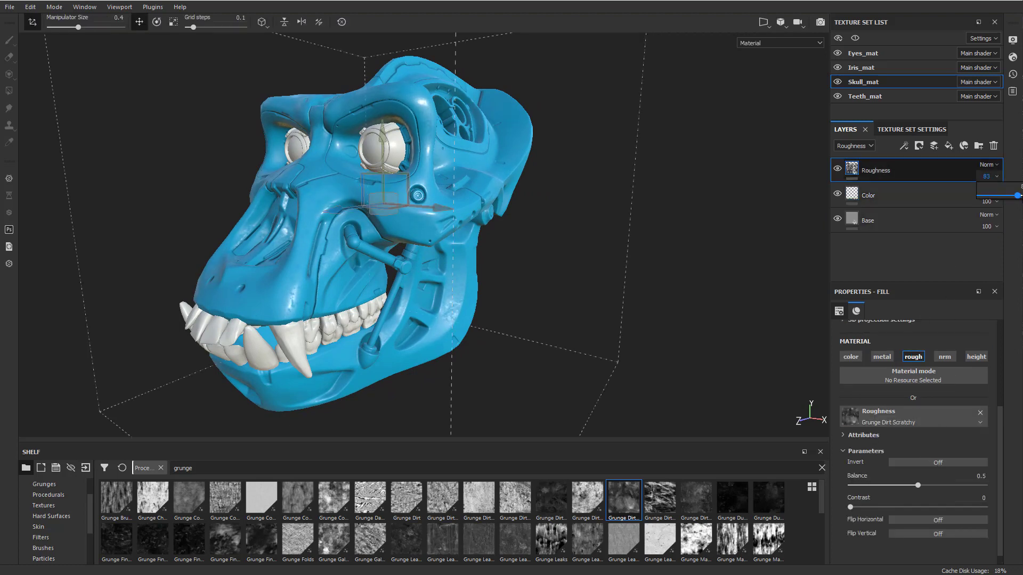
pyautogui.moveTo(1016, 195); pyautogui.dragTo(1001, 195)
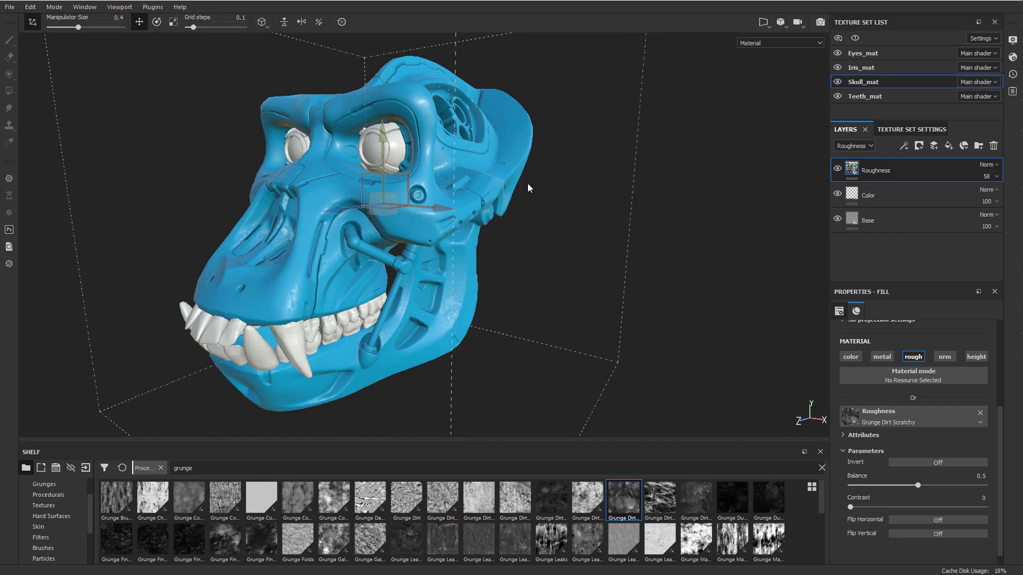
pyautogui.moveTo(529, 188); pyautogui.dragTo(404, 192)
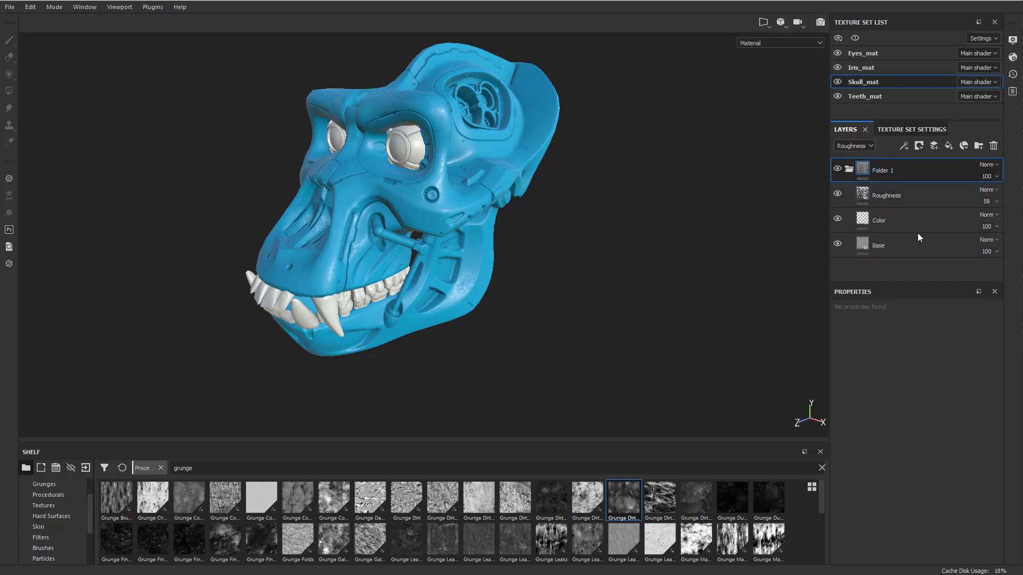
# Step: Name the folder Painted and mask it by color selection of the blue faceplate
pyautogui.click(978, 146)
pyautogui.write('Painted')
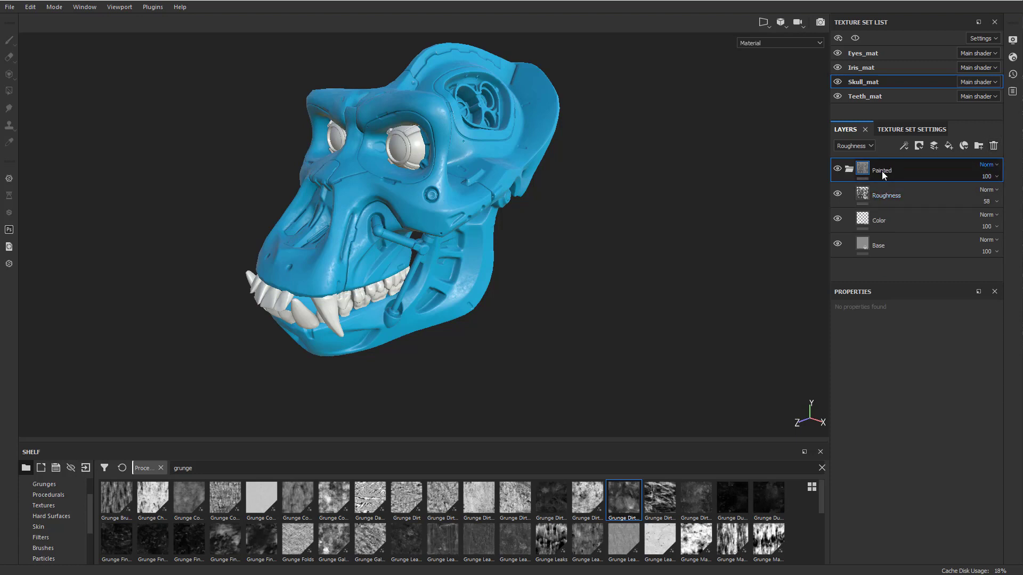
pyautogui.rightClick(881, 171)
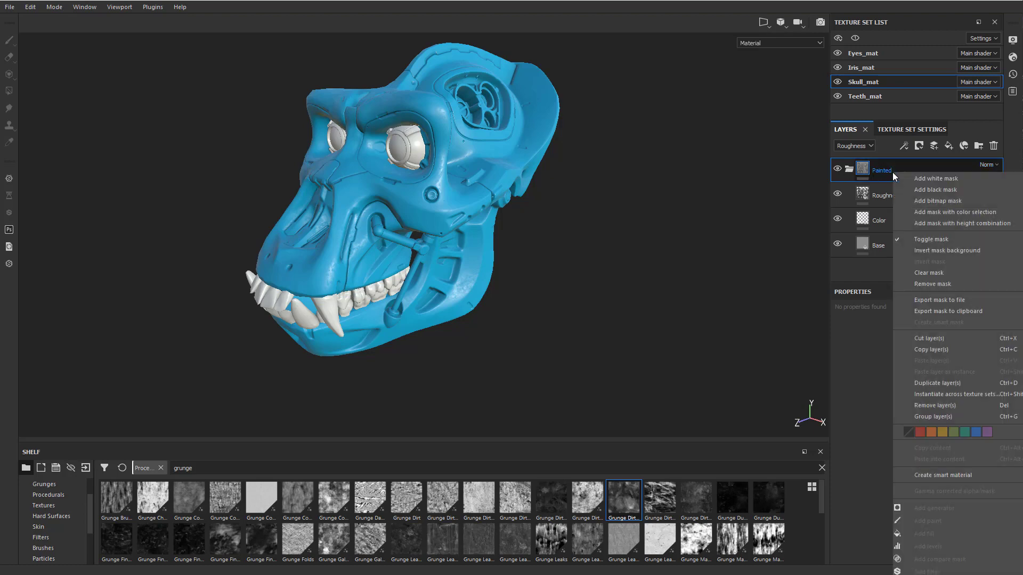
pyautogui.click(934, 178)
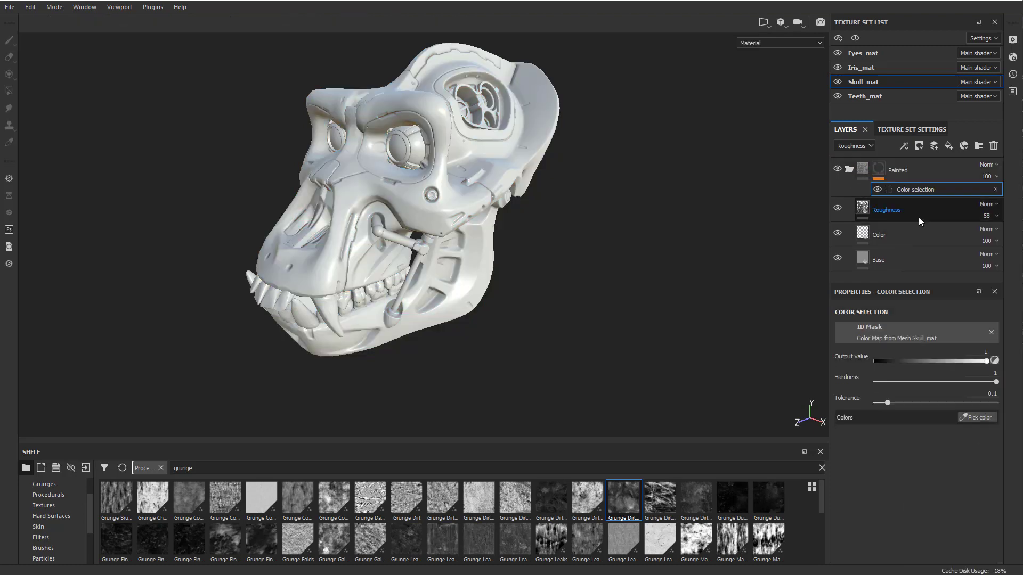
pyautogui.click(779, 43)
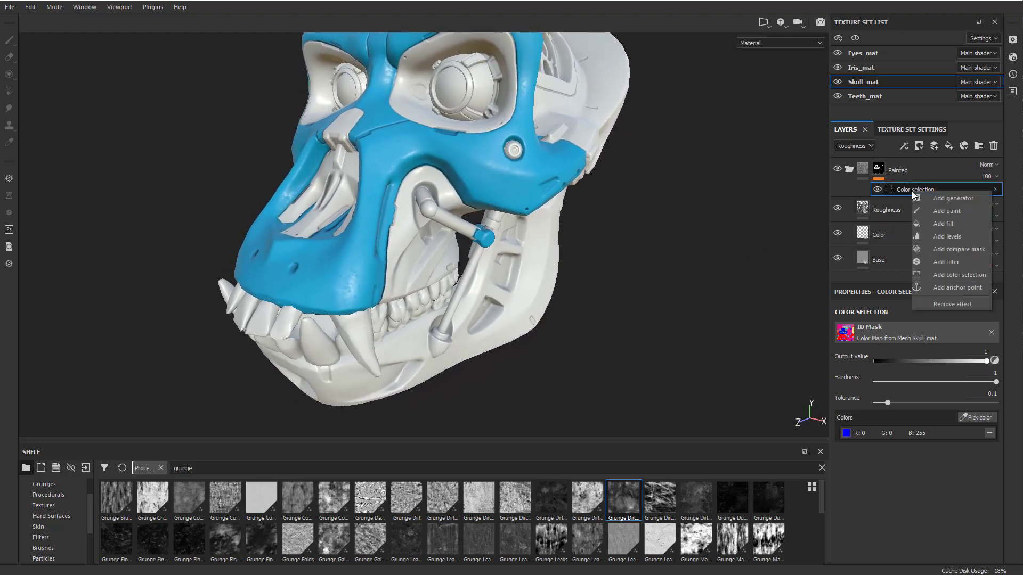
# Step: Refine the folder mask with a paint effect, then hide the PaintedFace folder
pyautogui.click(946, 211)
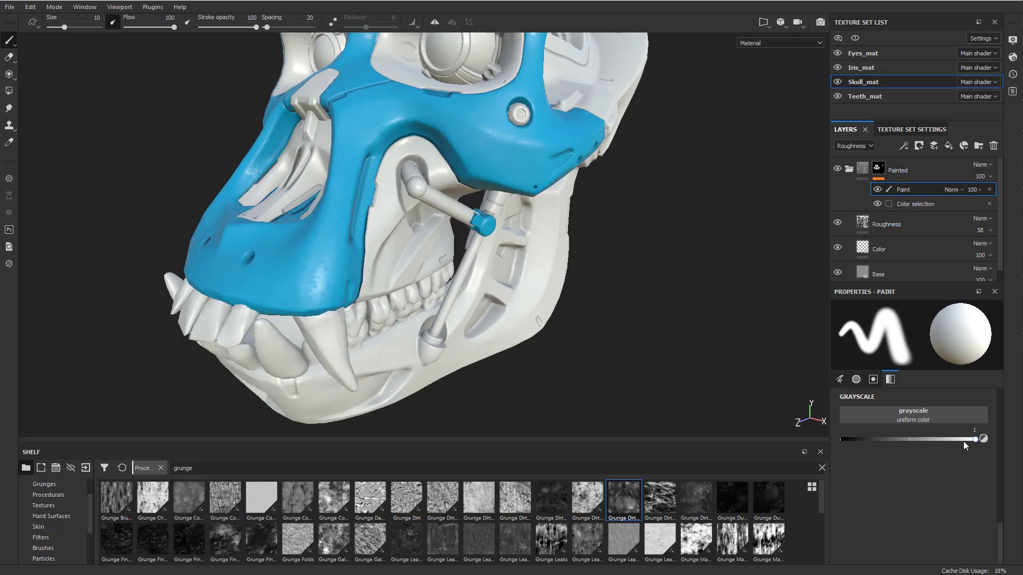
pyautogui.moveTo(981, 439); pyautogui.dragTo(842, 438)
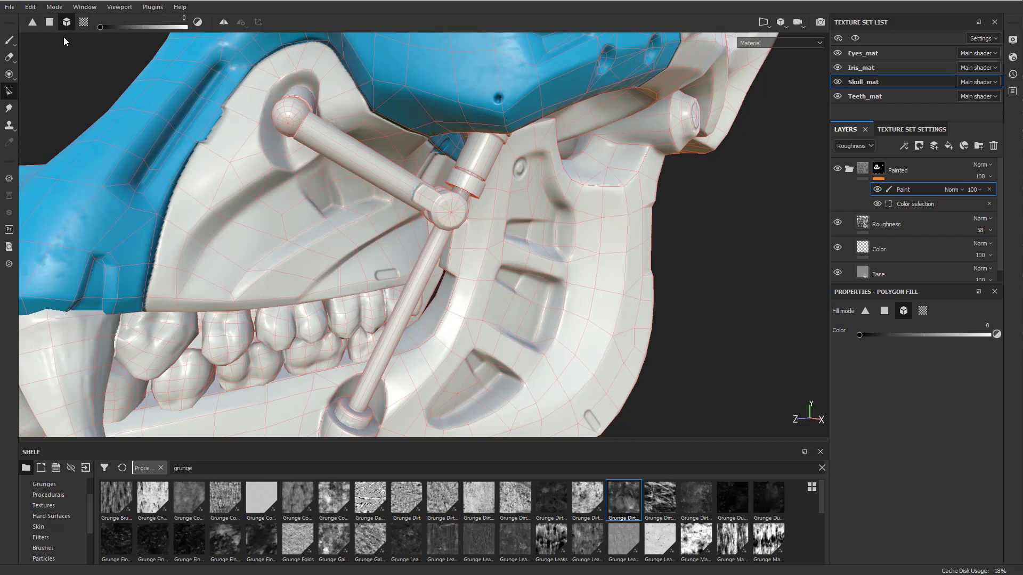
pyautogui.moveTo(468, 236)
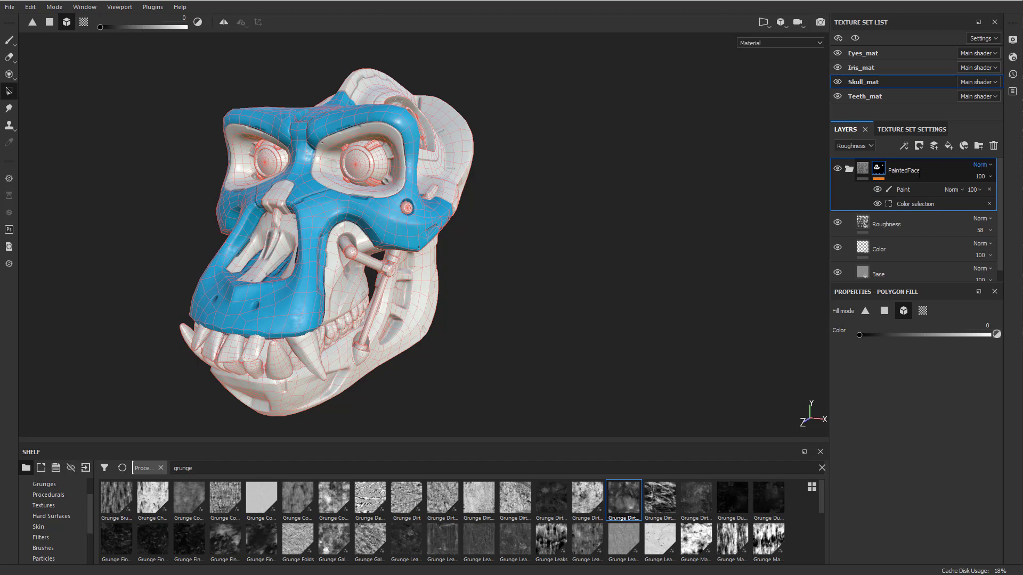
pyautogui.click(838, 169)
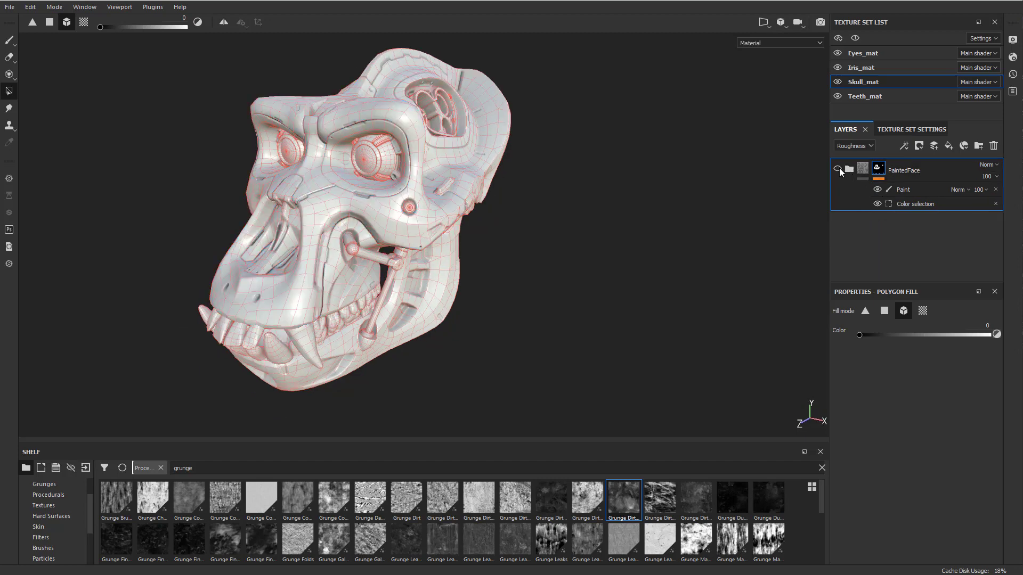
# Step: Add a SteelBase fill layer with Steel Rough material beneath the PaintedFace folder
pyautogui.click(948, 146)
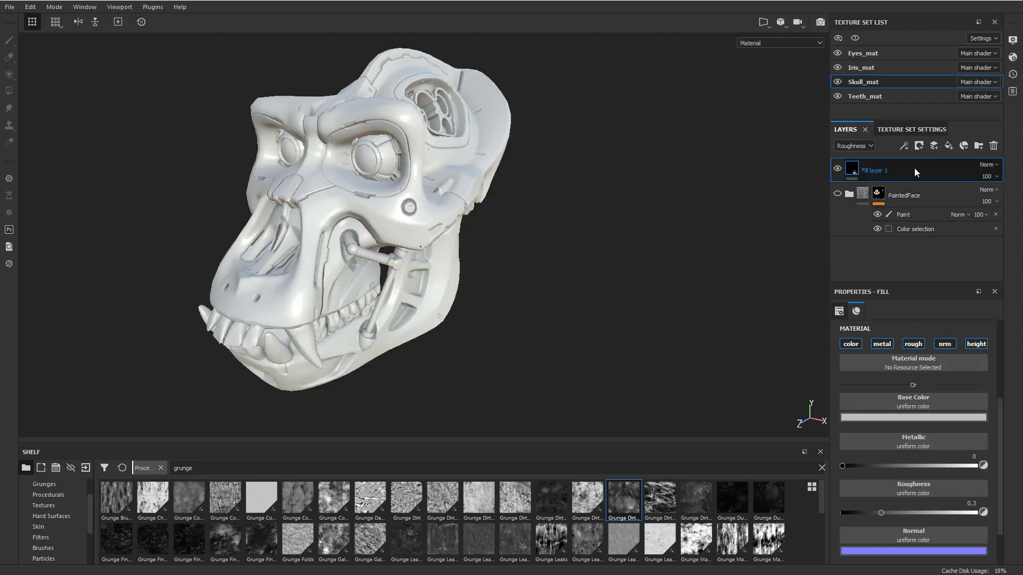
pyautogui.moveTo(874, 169); pyautogui.dragTo(874, 223)
pyautogui.write('SteelBase')
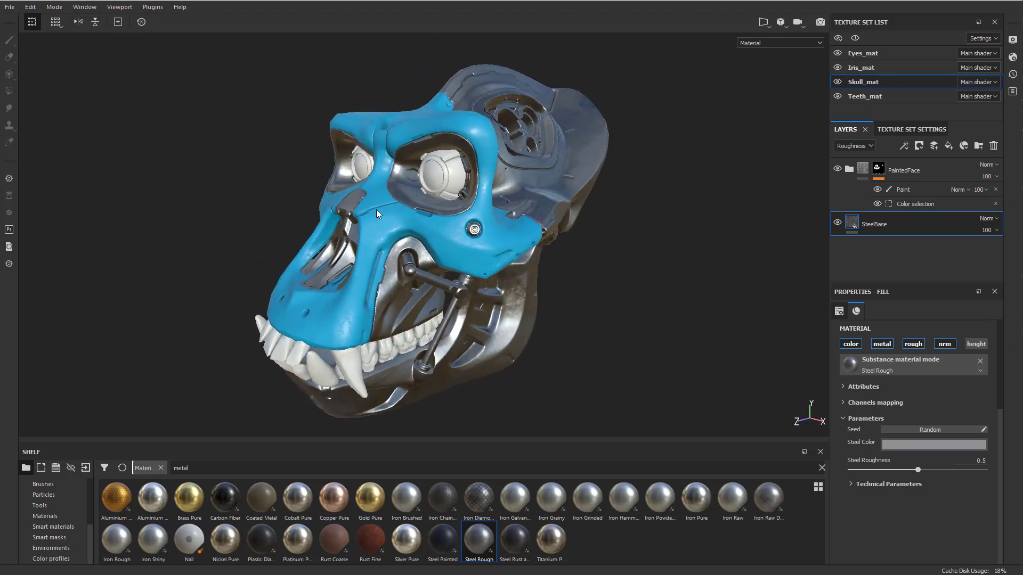
pyautogui.moveTo(404, 228); pyautogui.dragTo(496, 238)
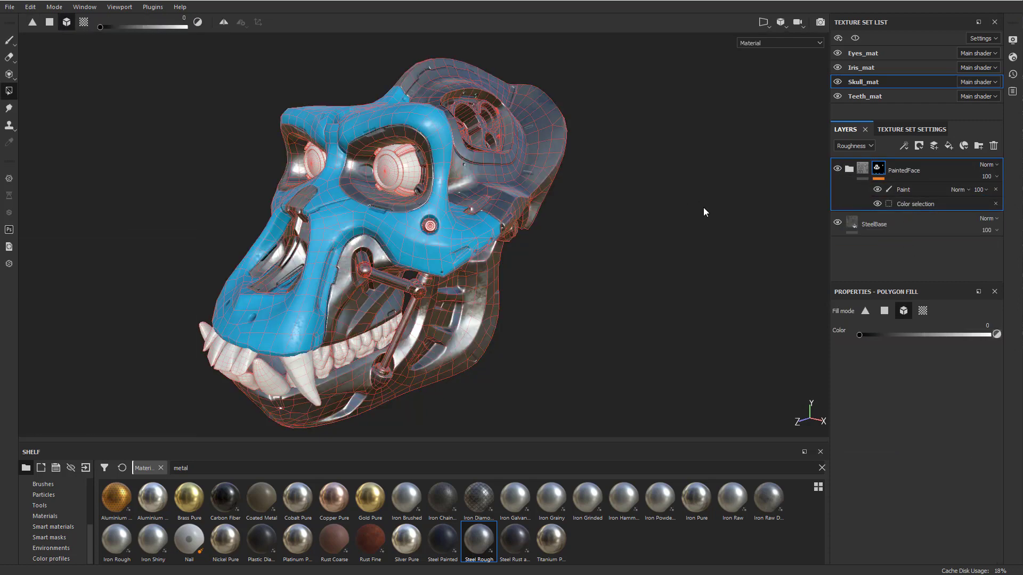
pyautogui.click(874, 224)
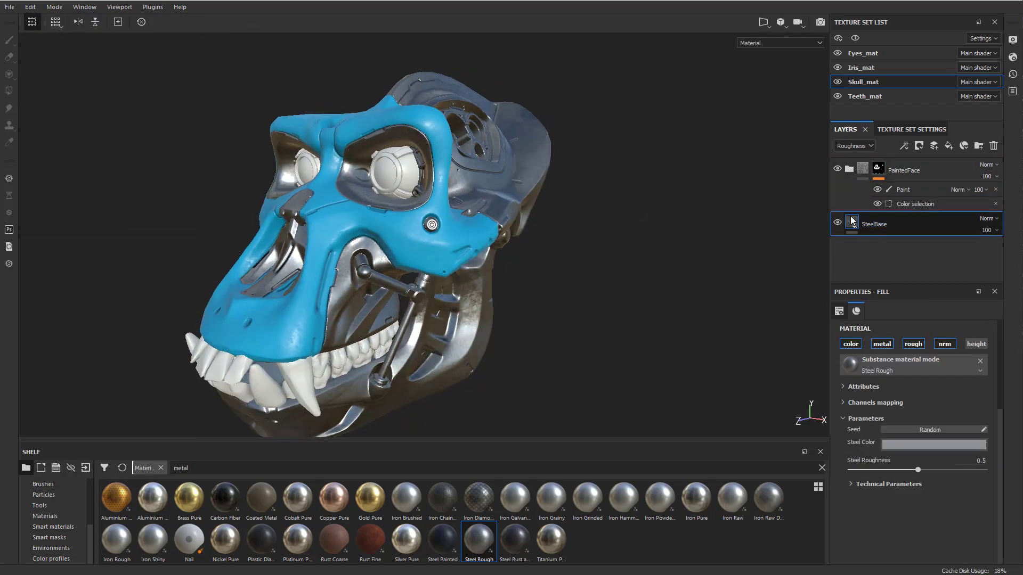
pyautogui.click(903, 170)
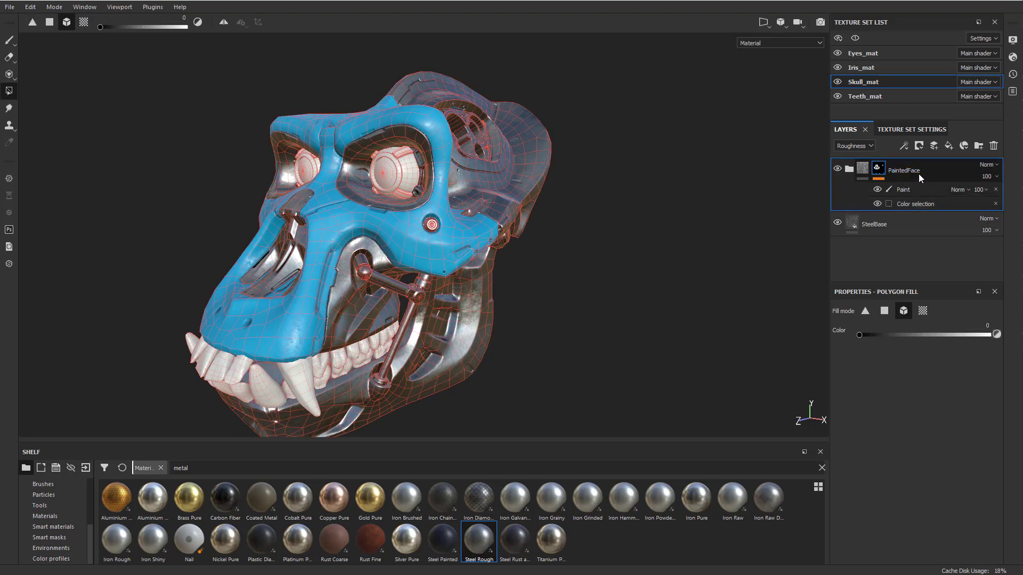
pyautogui.click(874, 224)
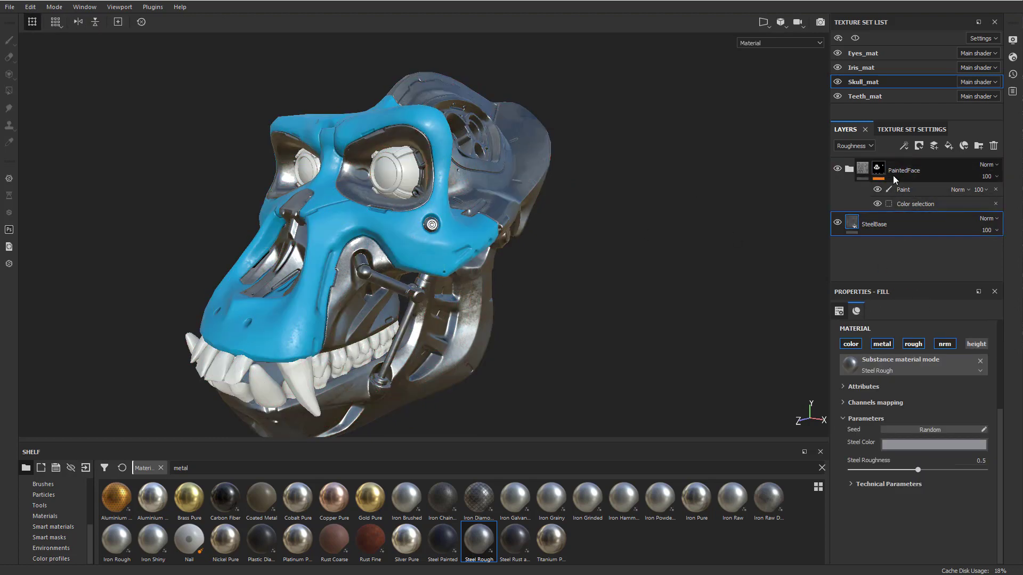
# Step: Add a Metal Edge Wear generator to the PaintedFace folder mask, blended with Multiply
pyautogui.rightClick(877, 168)
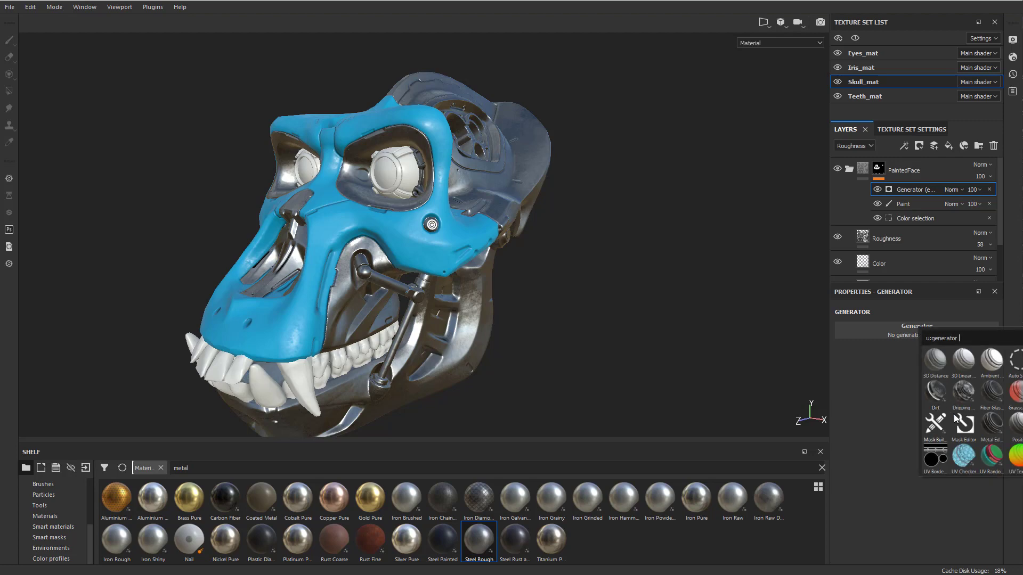
pyautogui.click(990, 426)
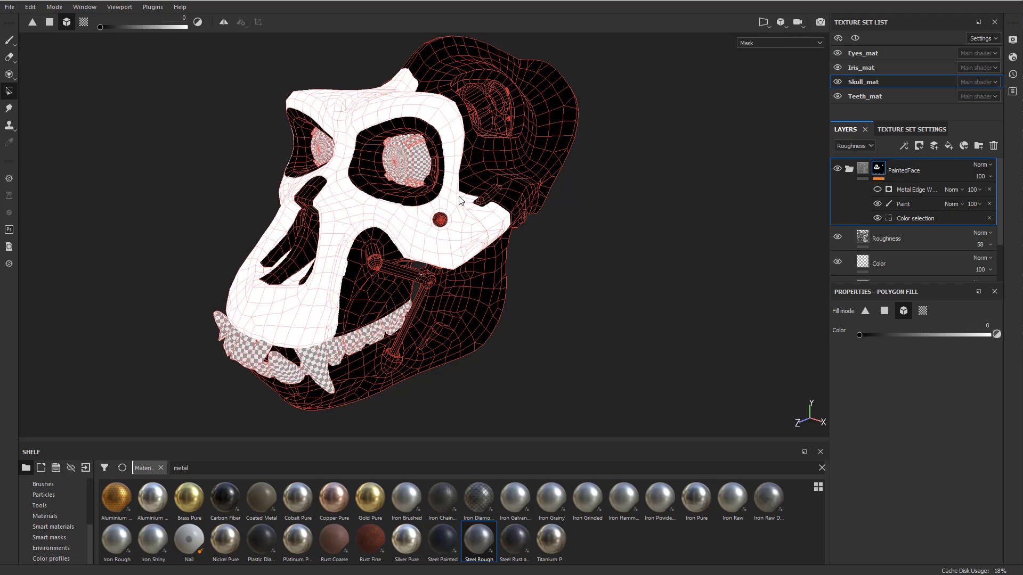
pyautogui.moveTo(460, 200); pyautogui.dragTo(506, 234)
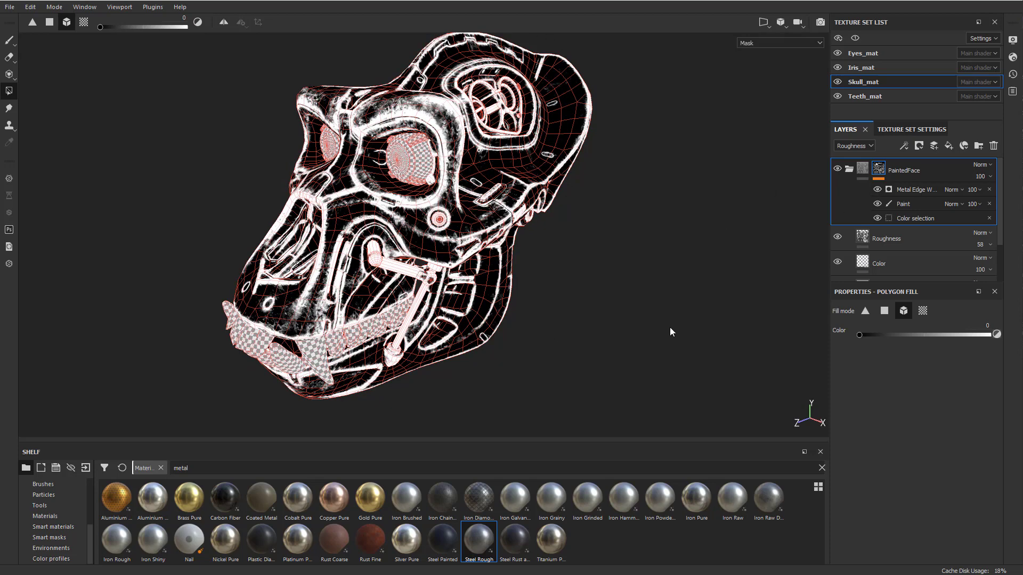
pyautogui.click(952, 189)
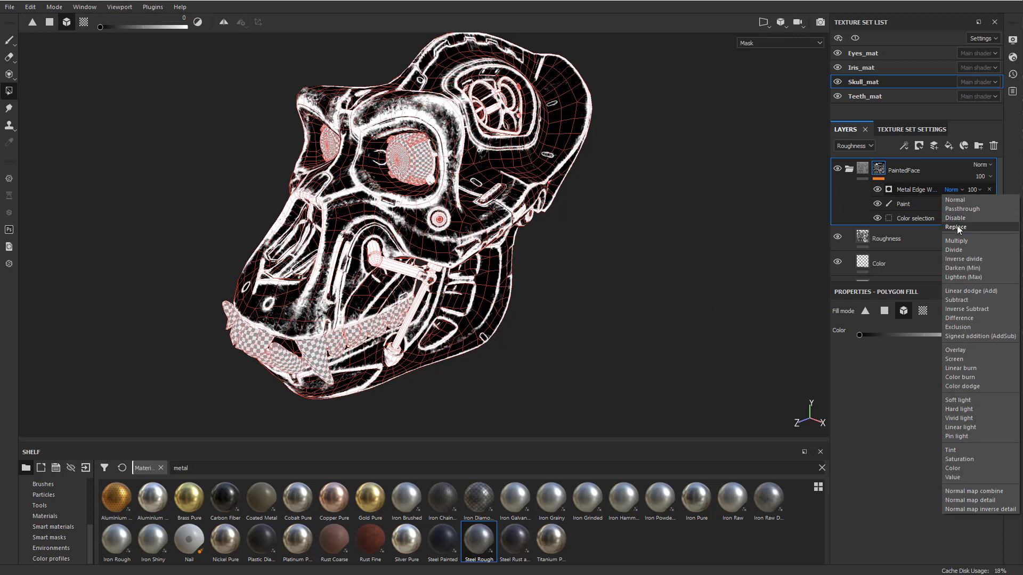
pyautogui.click(956, 240)
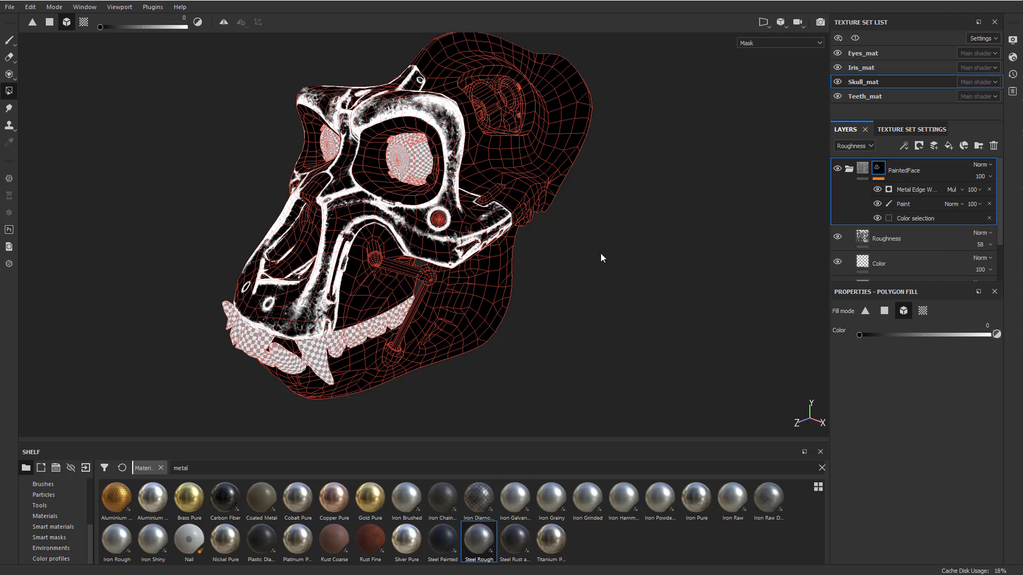
pyautogui.moveTo(534, 245)
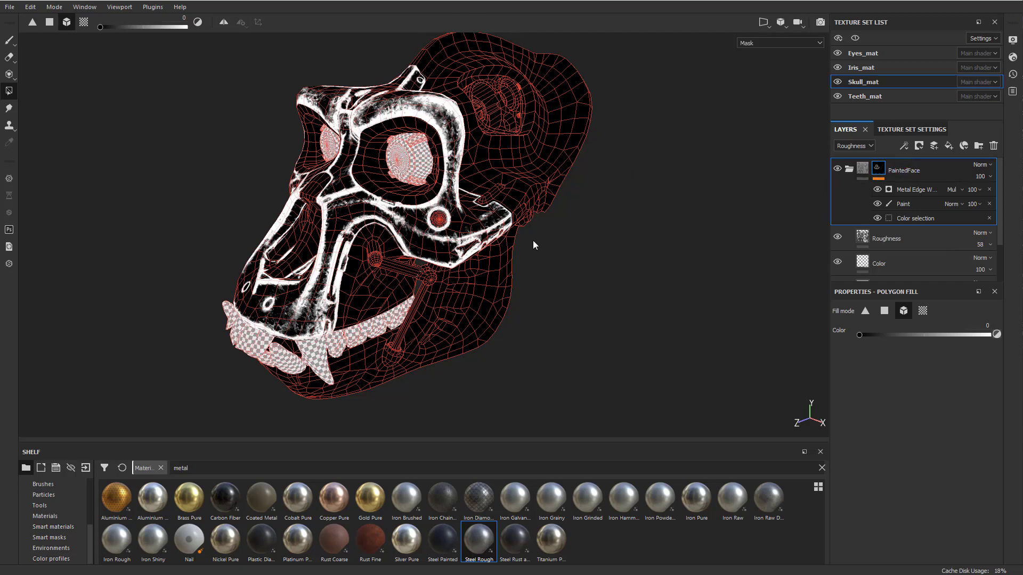
pyautogui.moveTo(625, 256)
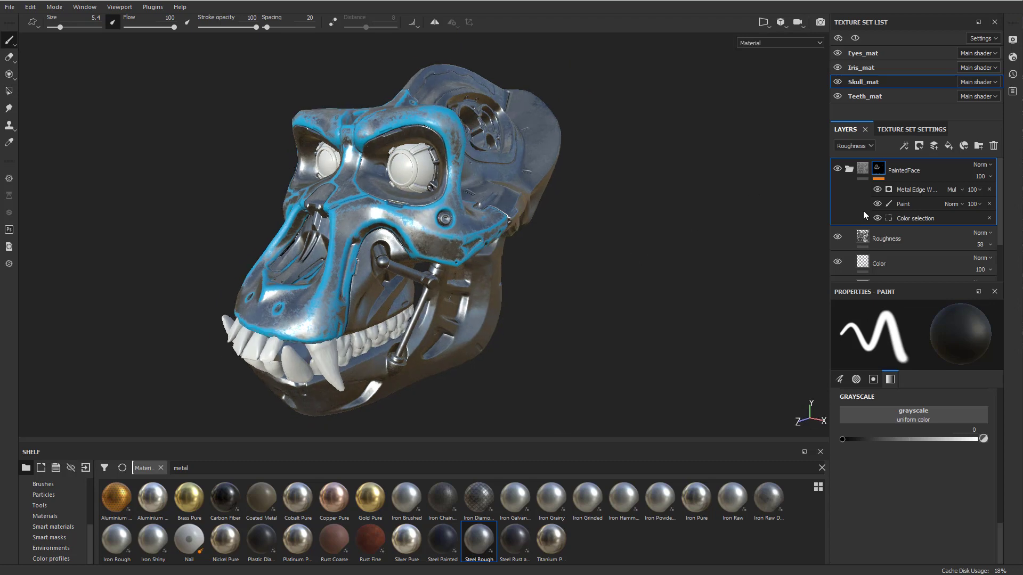
# Step: Lower Metal Edge Wear level to 0.69, invert it, and open SteelBase's steel colour
pyautogui.click(916, 189)
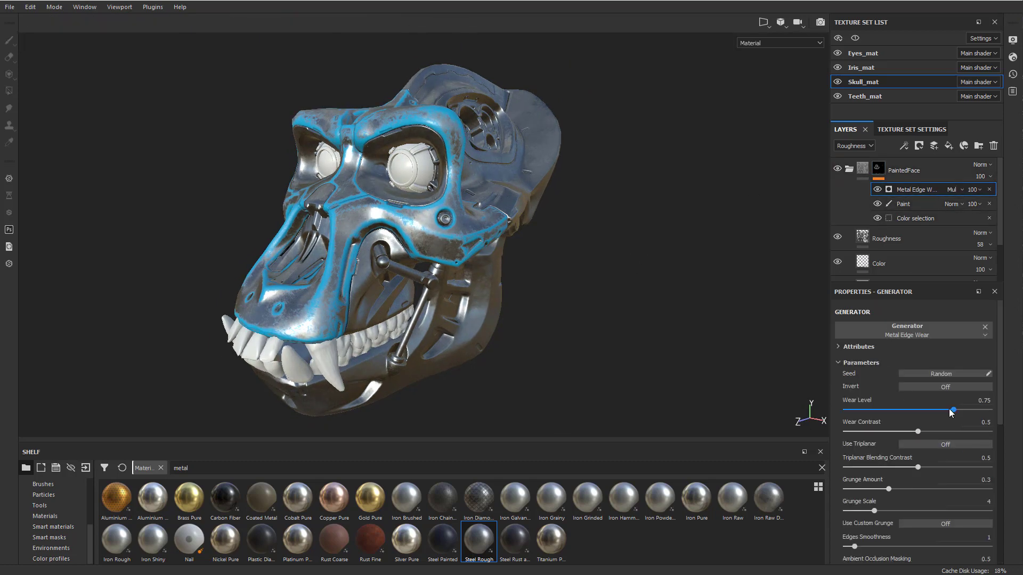
pyautogui.moveTo(953, 410); pyautogui.dragTo(948, 411)
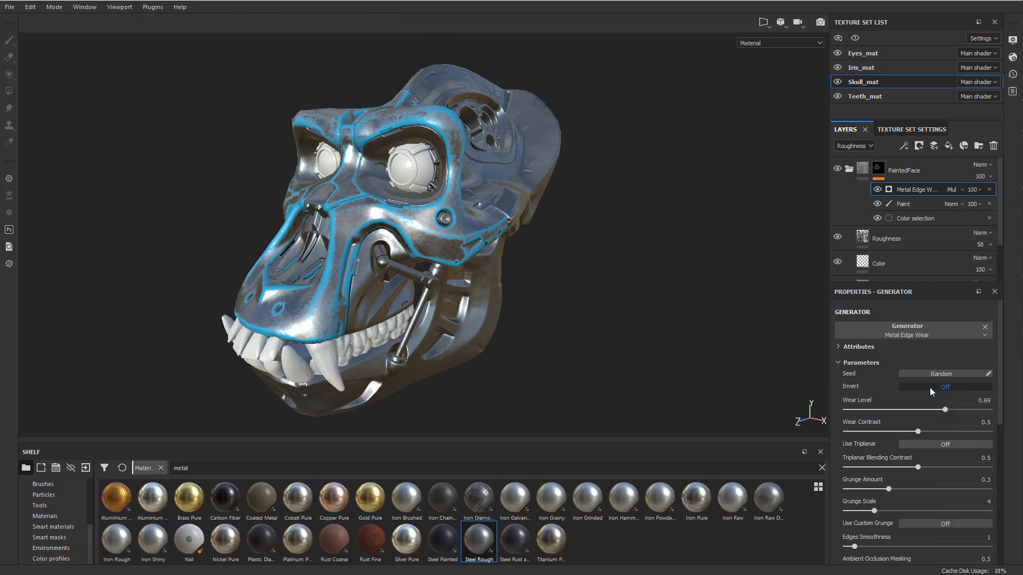
pyautogui.click(945, 386)
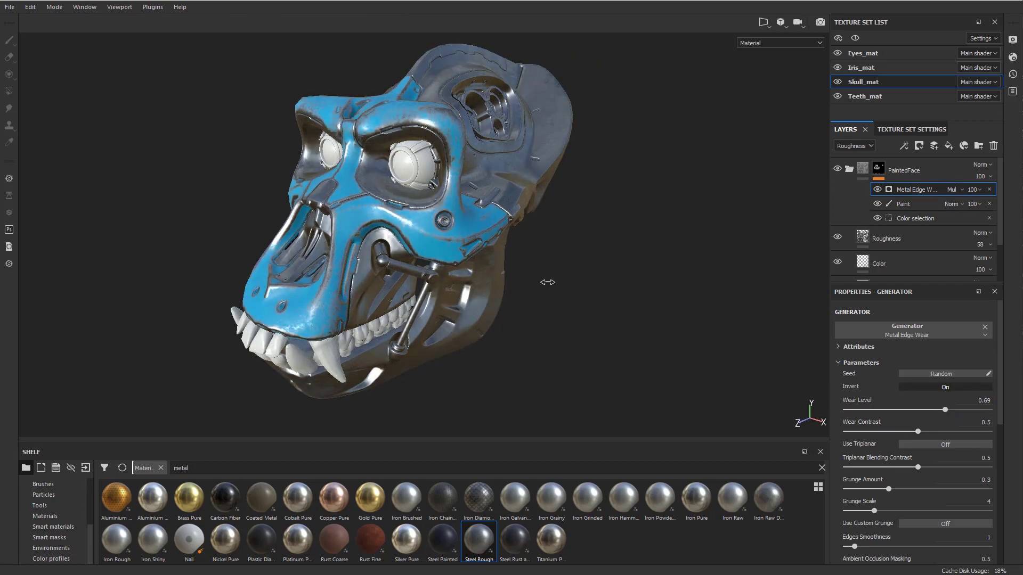
pyautogui.moveTo(546, 281); pyautogui.dragTo(604, 275)
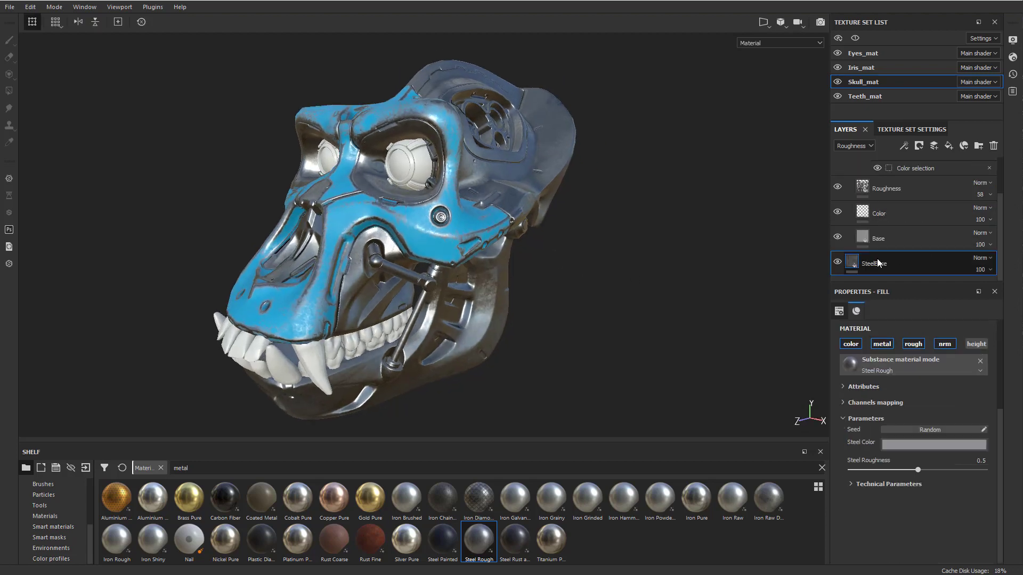
pyautogui.click(932, 443)
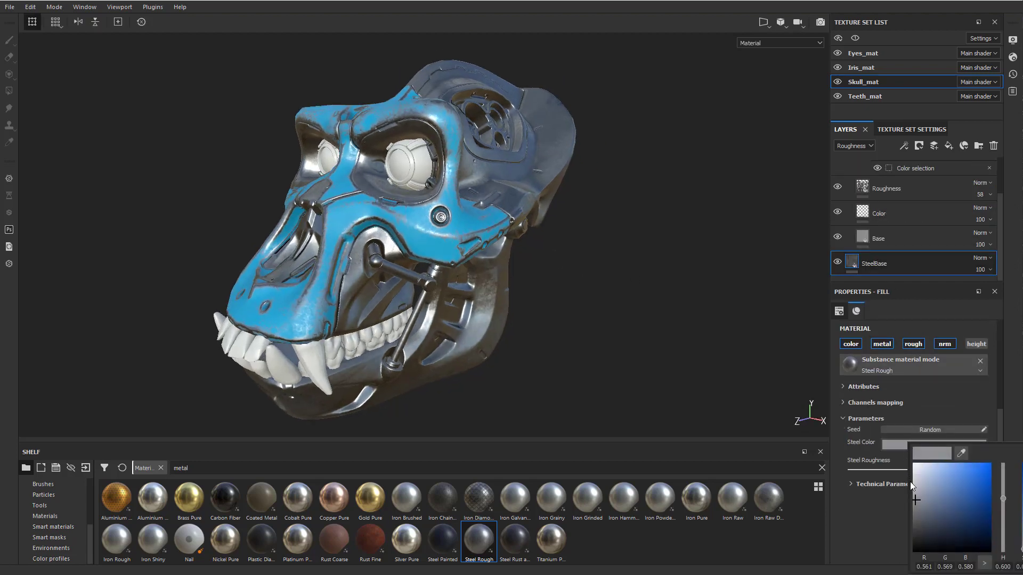